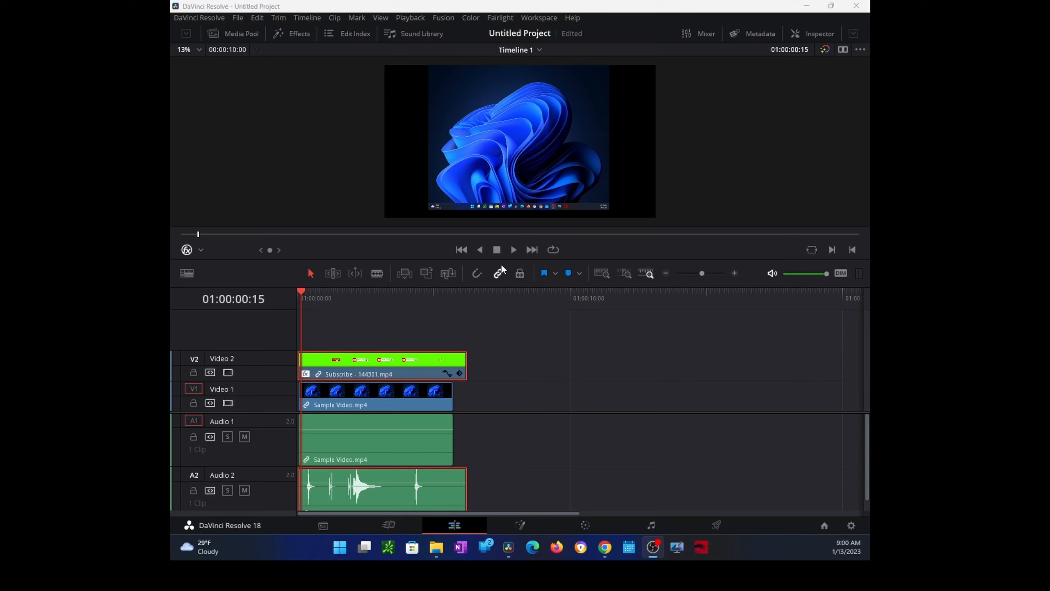
# Step: Play and pause the timeline to watch the subscribe overlay on Sample Video.mp4
pyautogui.click(514, 250)
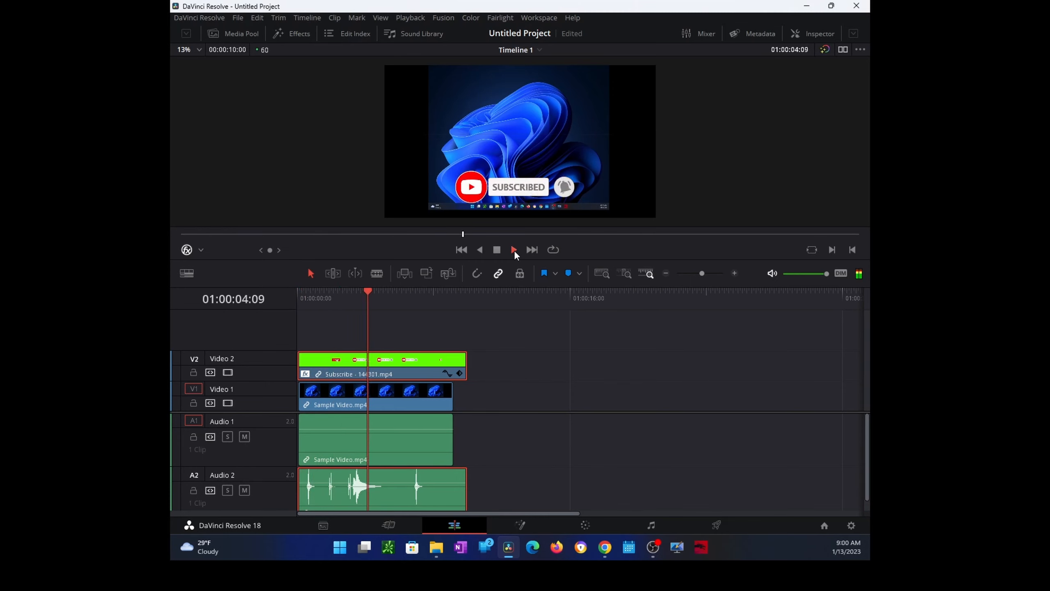
pyautogui.click(514, 249)
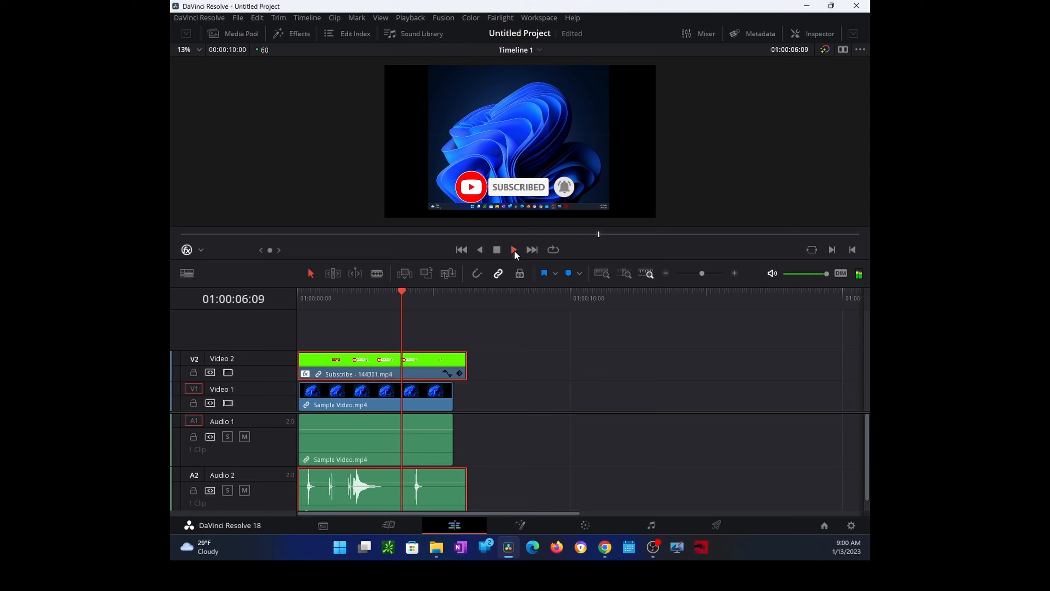
pyautogui.click(513, 250)
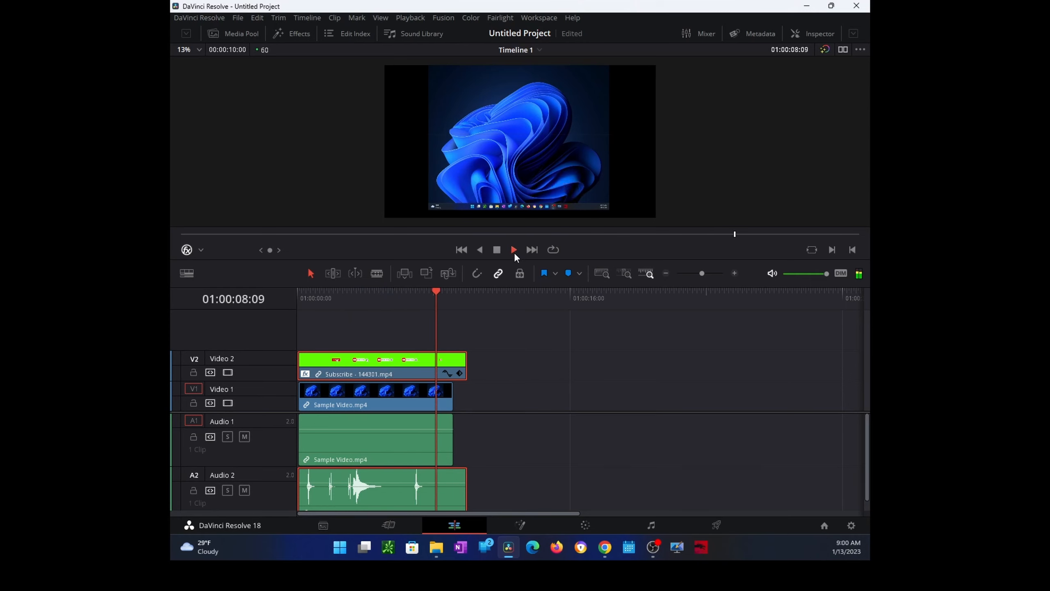
pyautogui.click(514, 249)
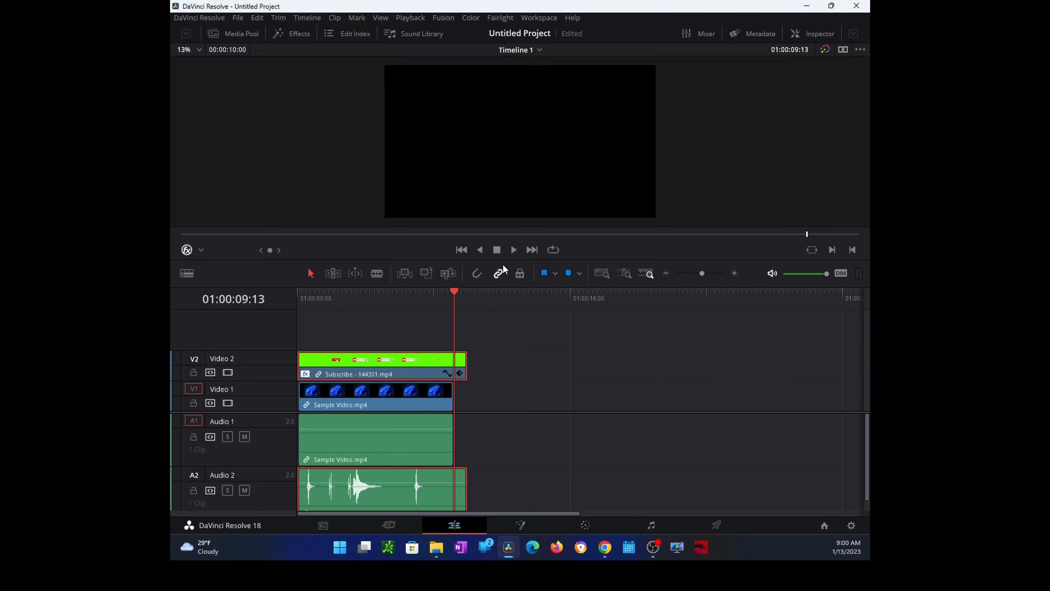
pyautogui.moveTo(669, 269)
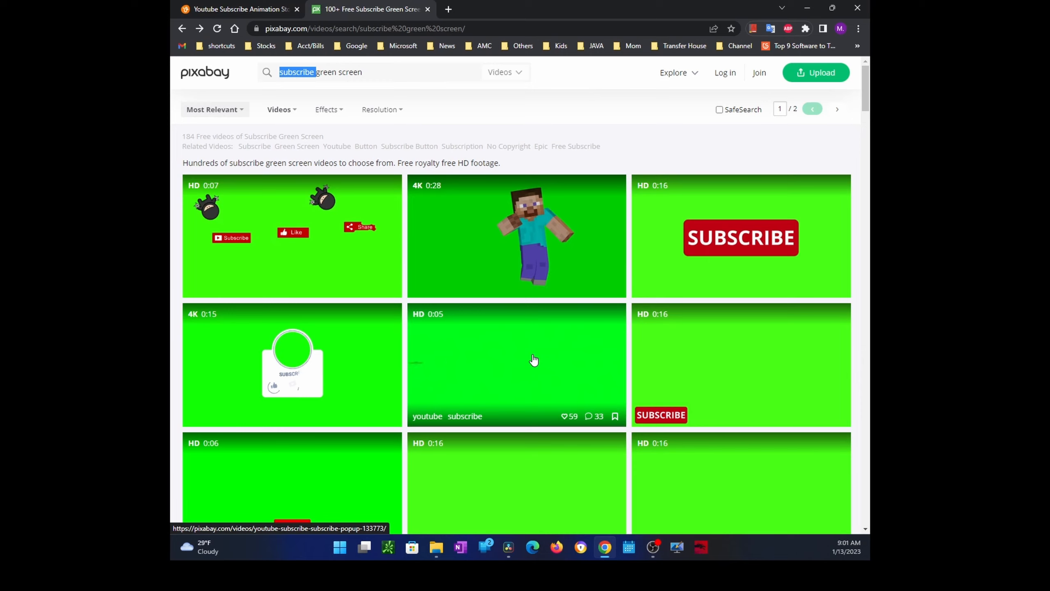
# Step: Scroll down through the Pixabay 'subscribe green screen' video results
pyautogui.scroll(-3)
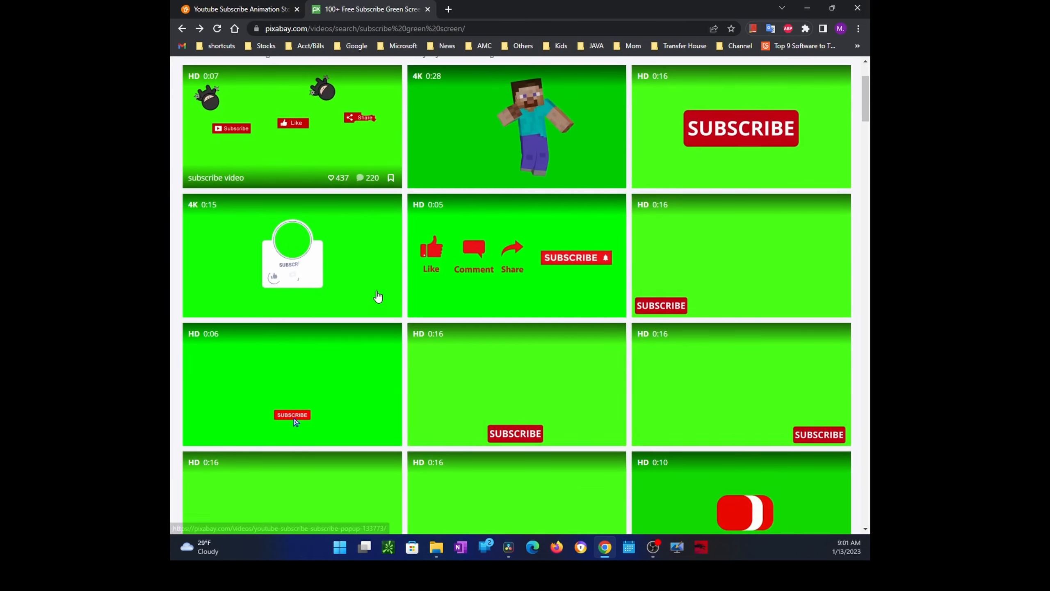
pyautogui.scroll(-3)
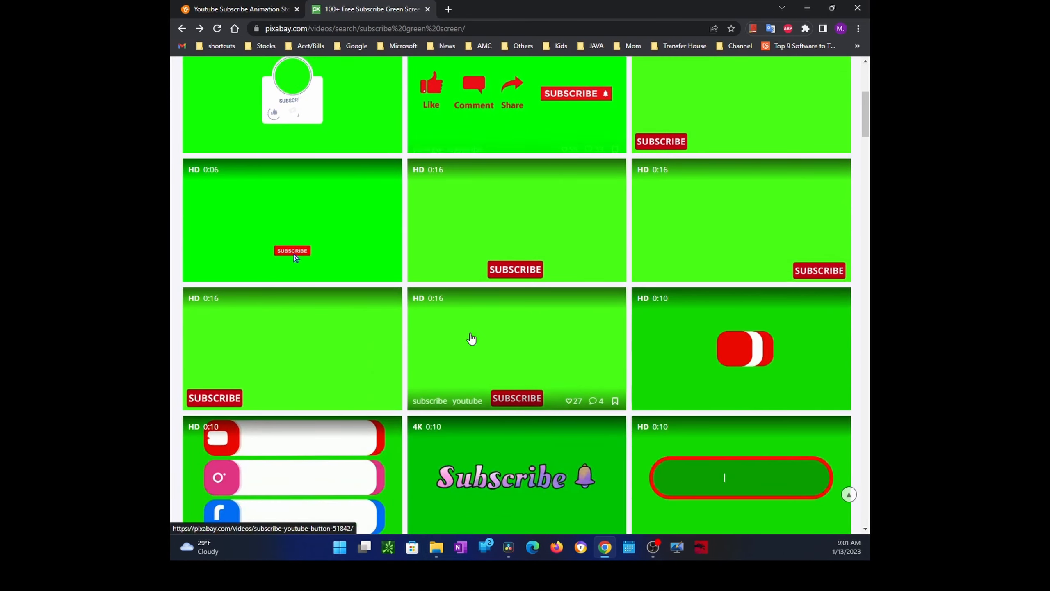
pyautogui.scroll(-3)
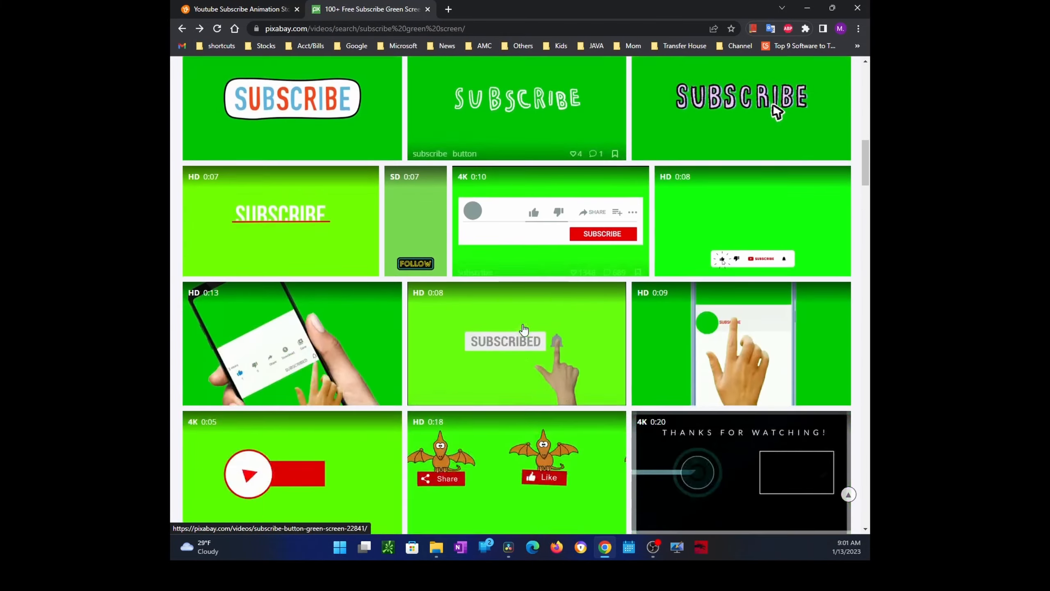
pyautogui.scroll(-3)
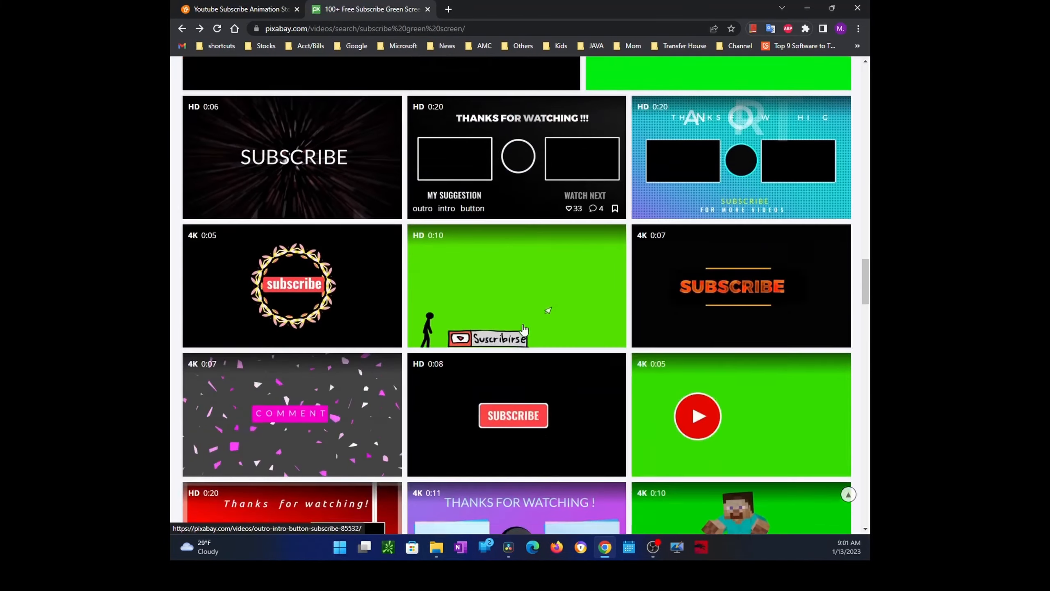
pyautogui.scroll(-3)
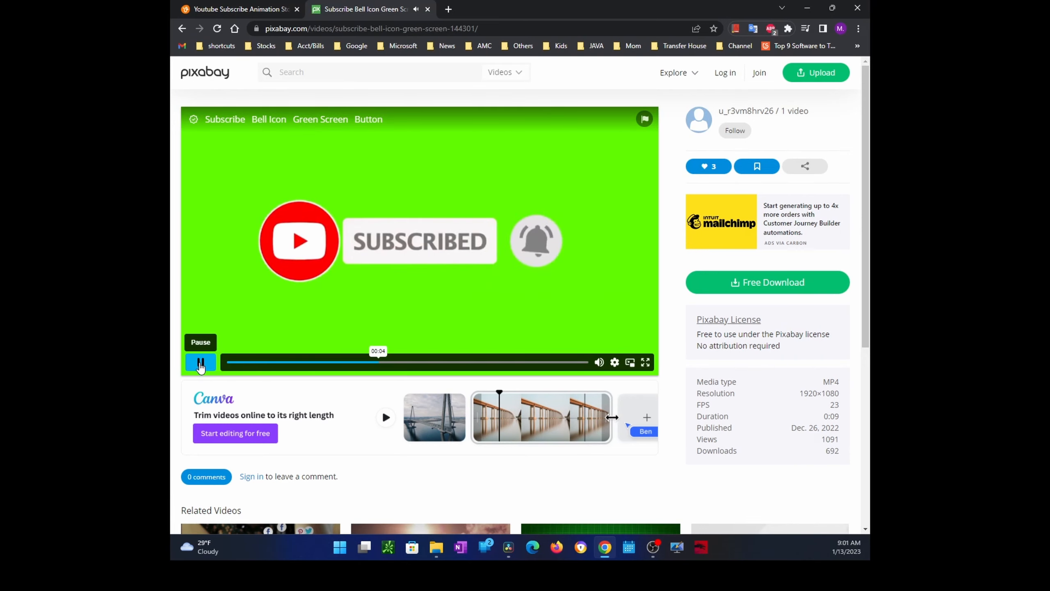
# Step: Pause the preview and download the bell-icon subscribe clip as a 1920×1080 MP4
pyautogui.click(200, 362)
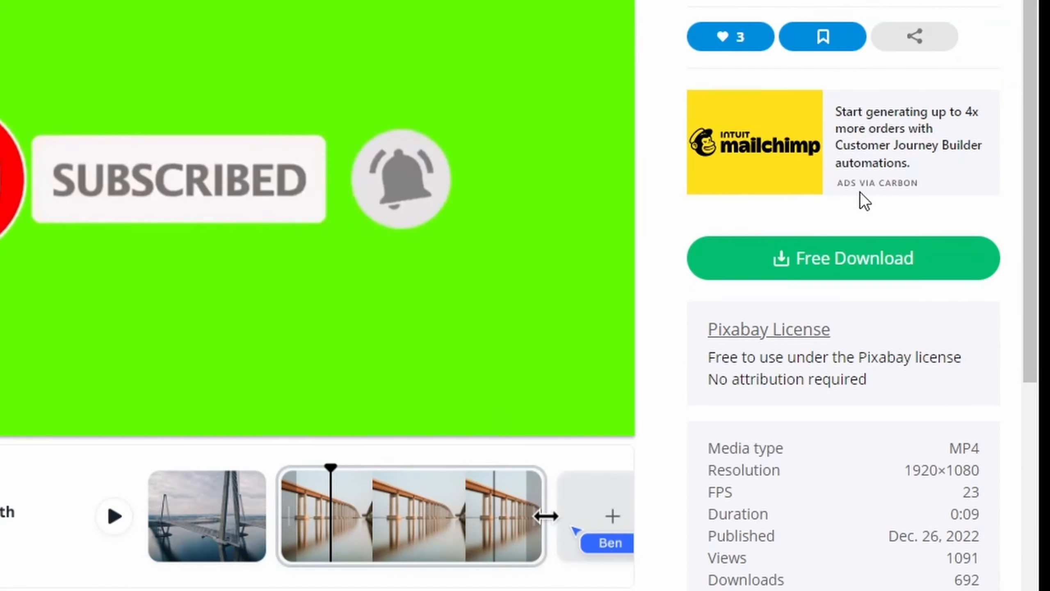
pyautogui.click(843, 258)
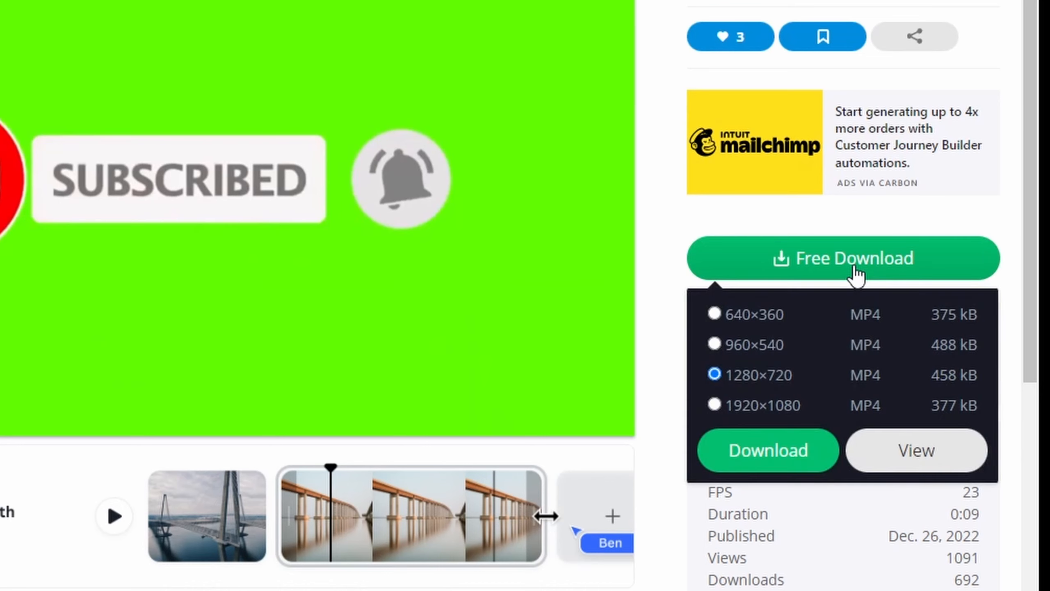
pyautogui.moveTo(723, 424)
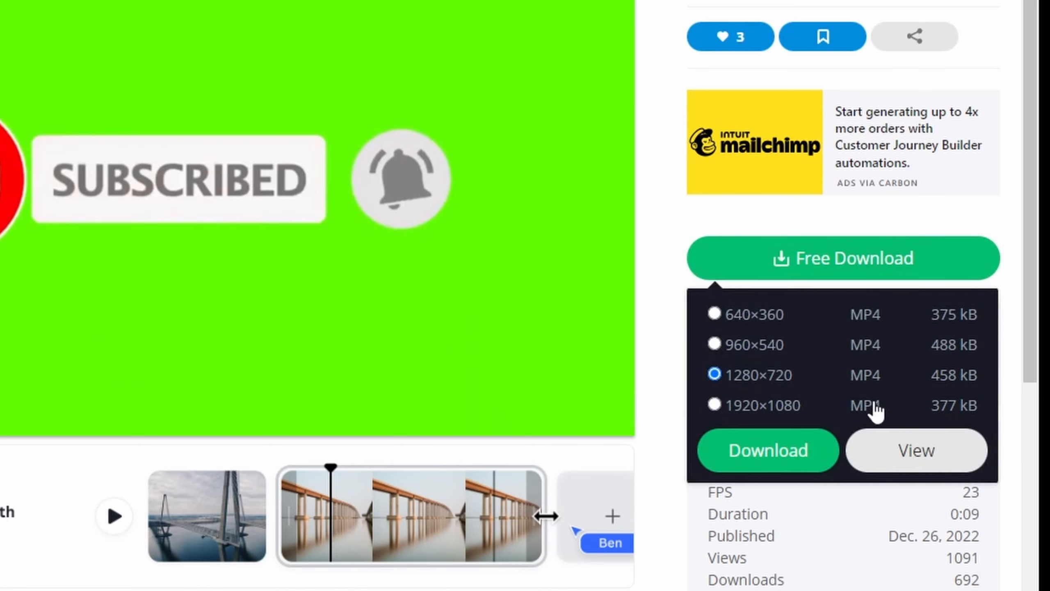
pyautogui.click(714, 405)
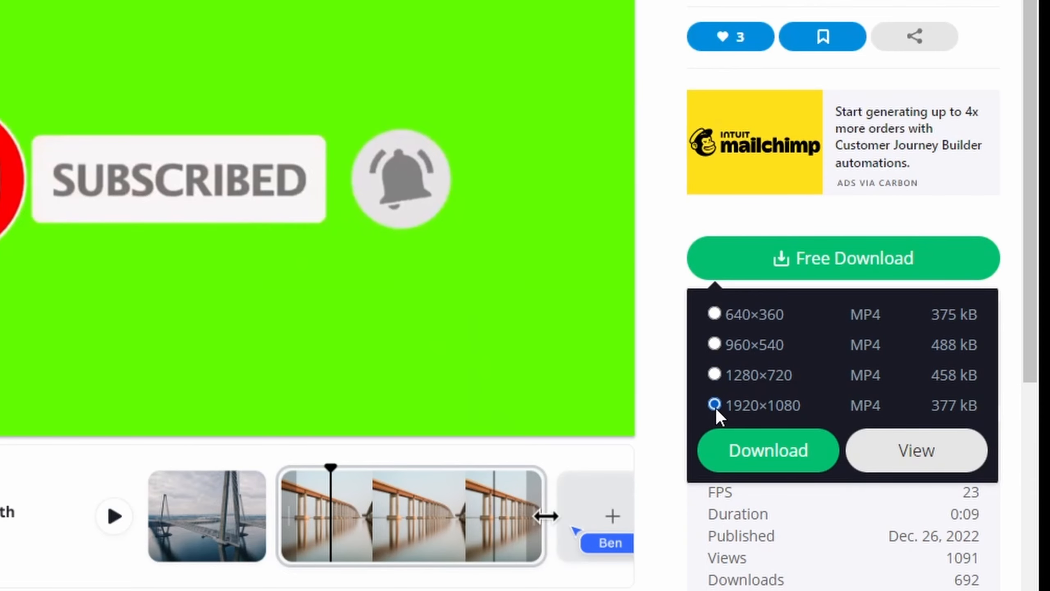
pyautogui.click(768, 450)
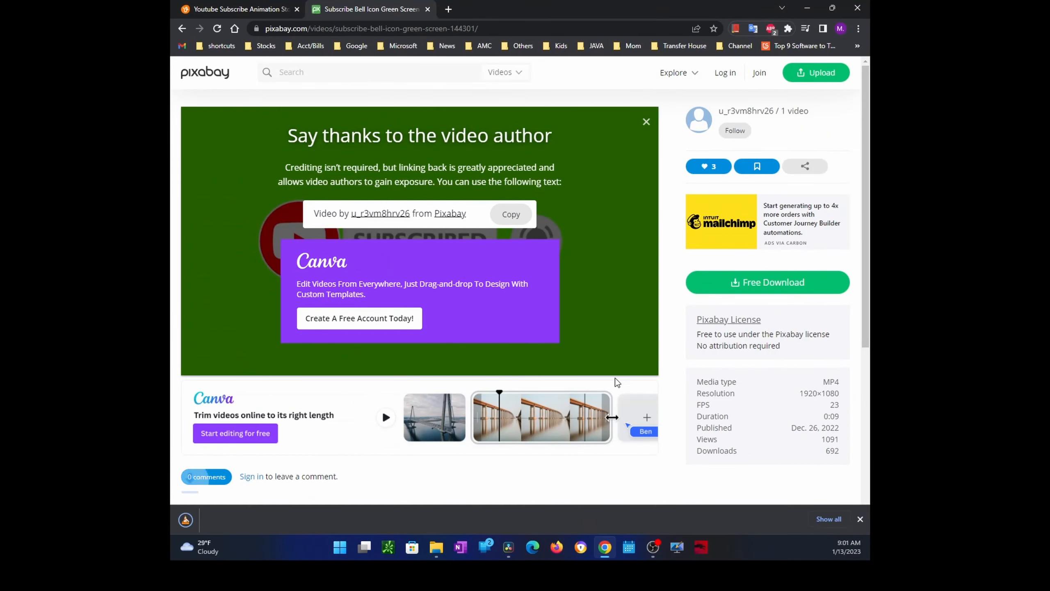
# Step: Let the subscribe MP4 finish downloading with the credit-the-author popup still open
pyautogui.click(767, 283)
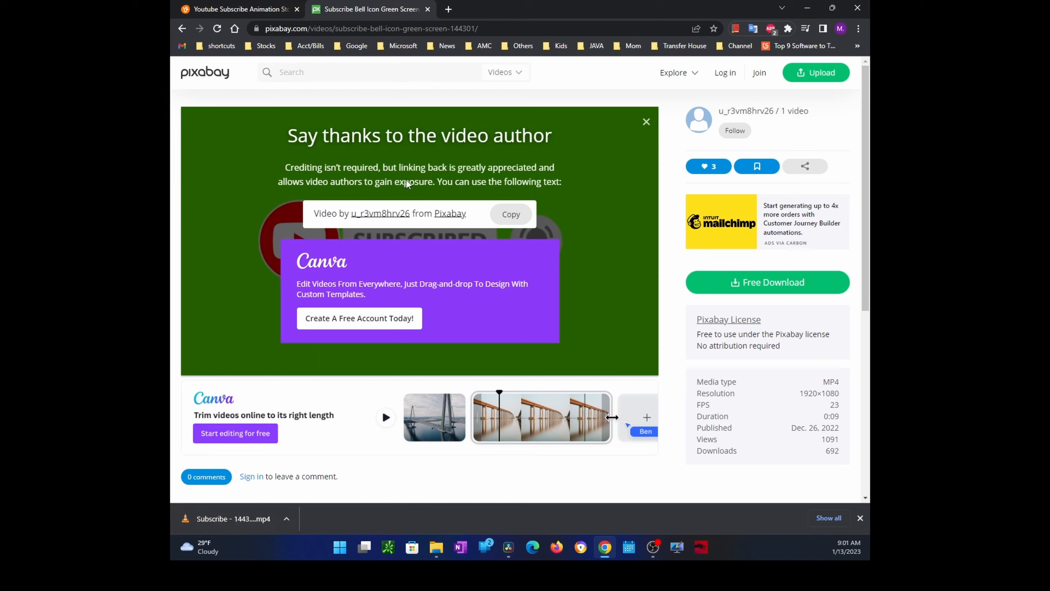
pyautogui.moveTo(414, 160)
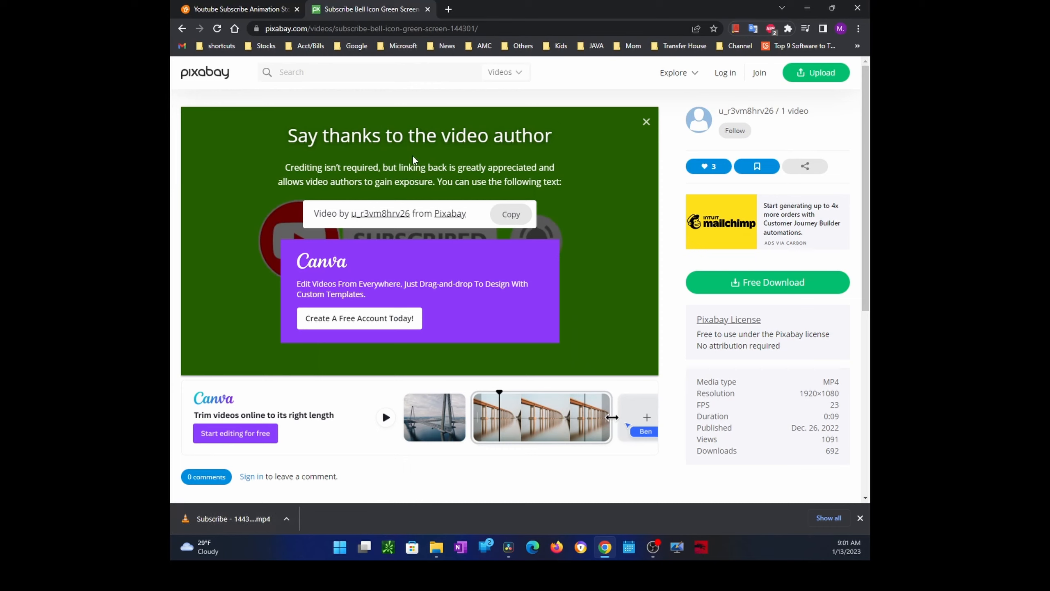
pyautogui.moveTo(608, 245)
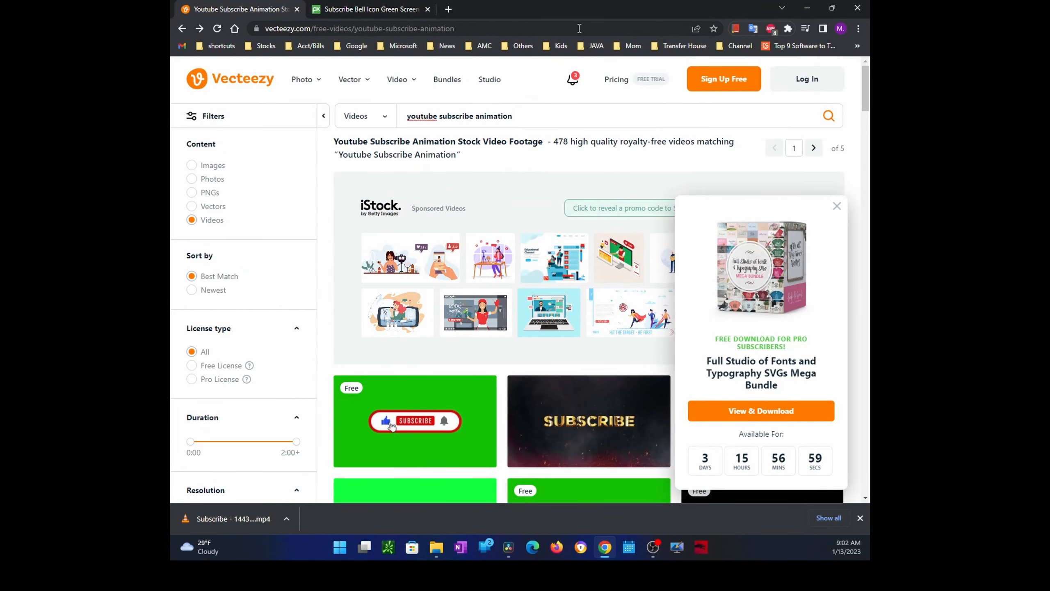
pyautogui.moveTo(511, 149)
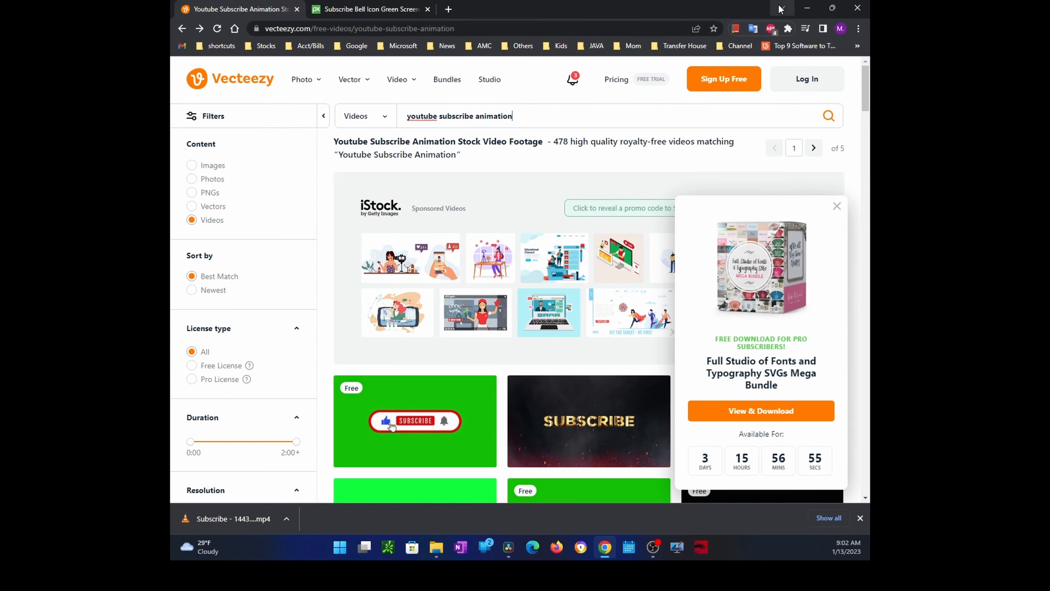
# Step: Return to Resolve and create a new project named 'Untitled Project 1'
pyautogui.click(508, 547)
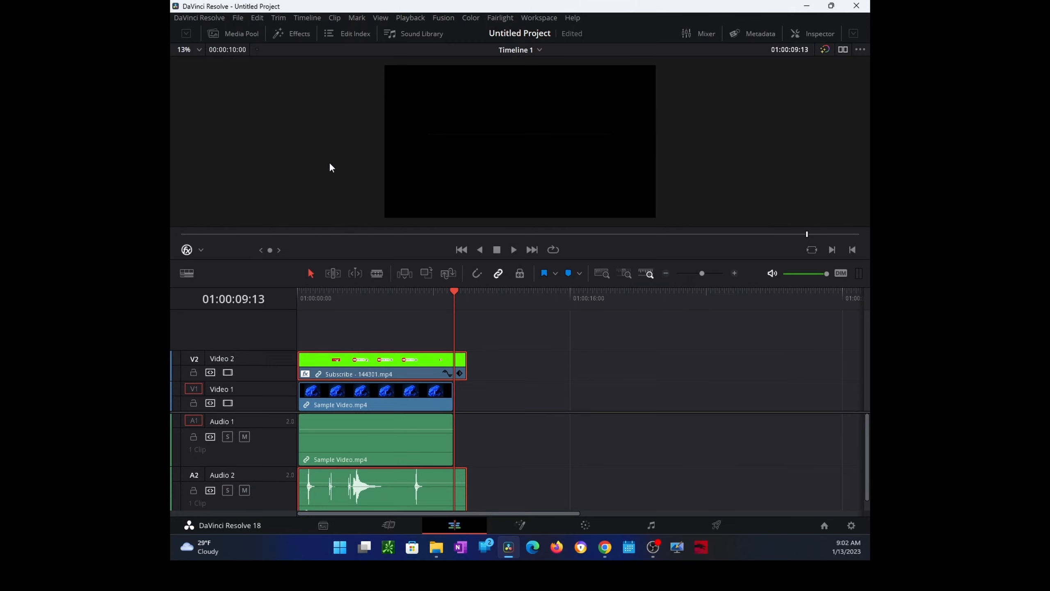
pyautogui.moveTo(313, 156)
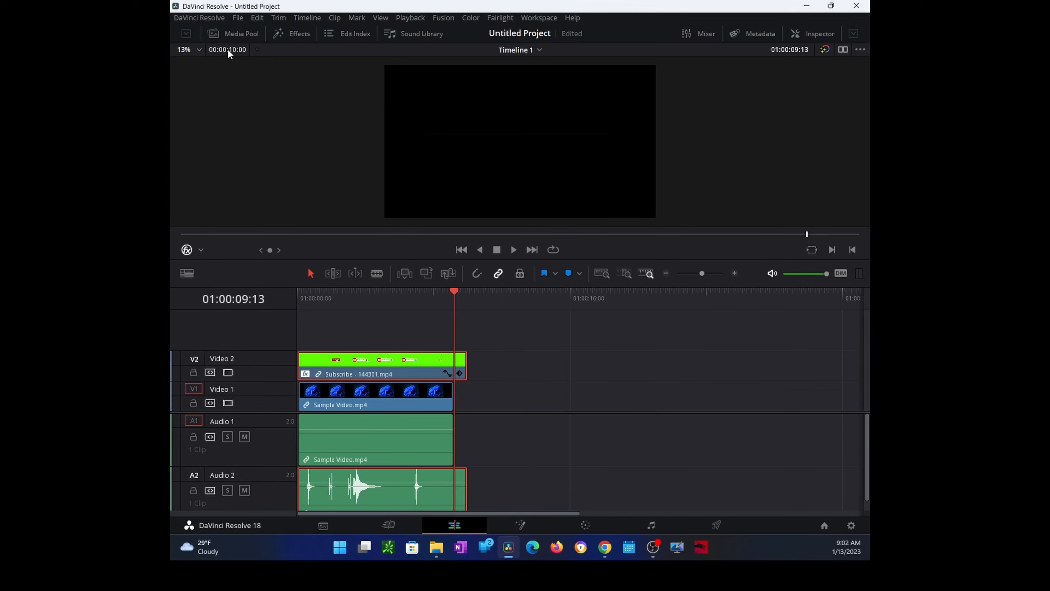
pyautogui.click(237, 18)
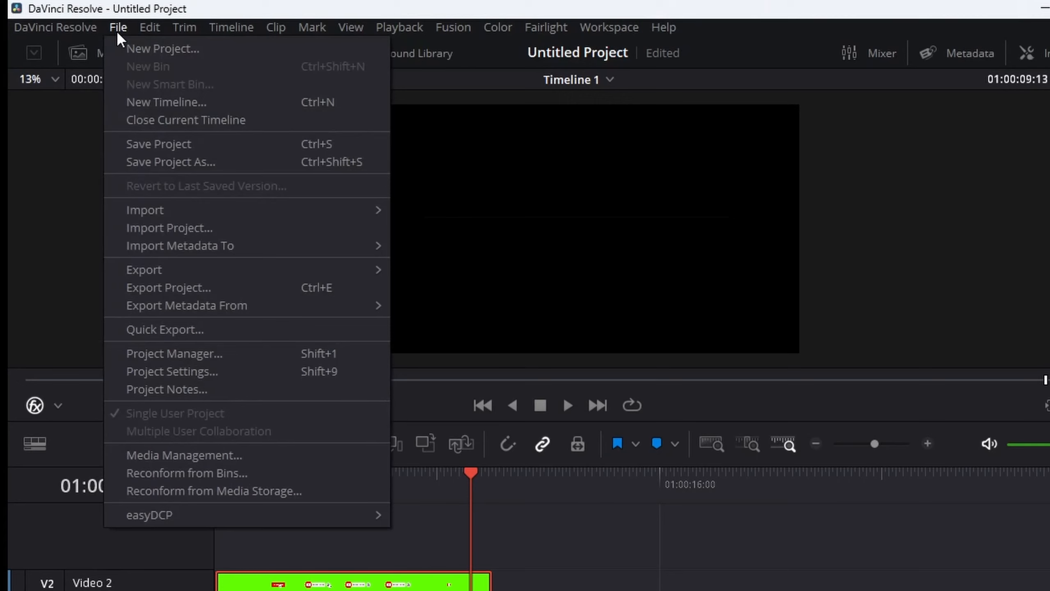
pyautogui.click(163, 49)
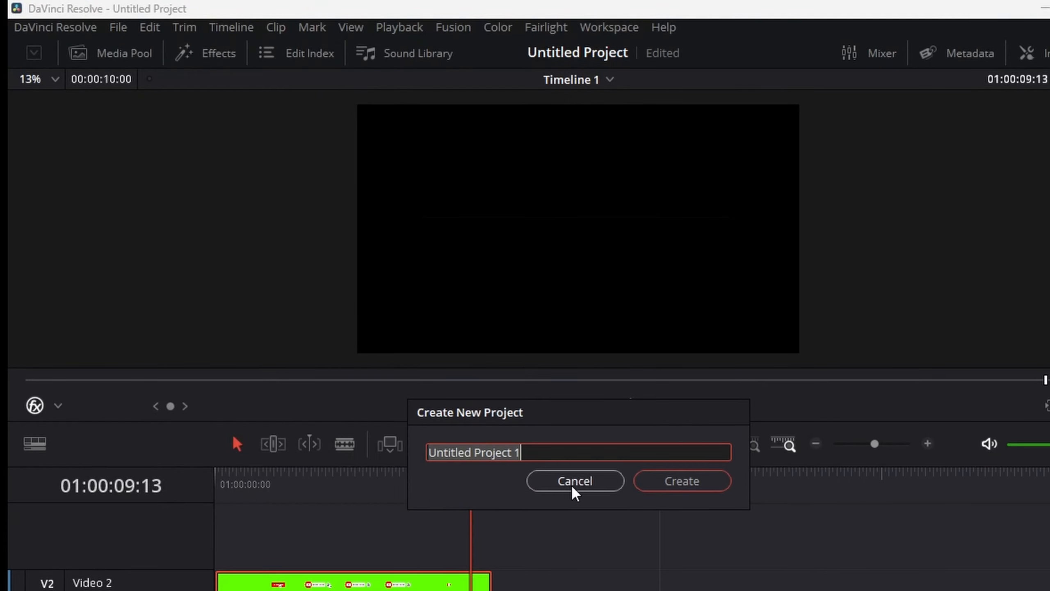
pyautogui.click(576, 481)
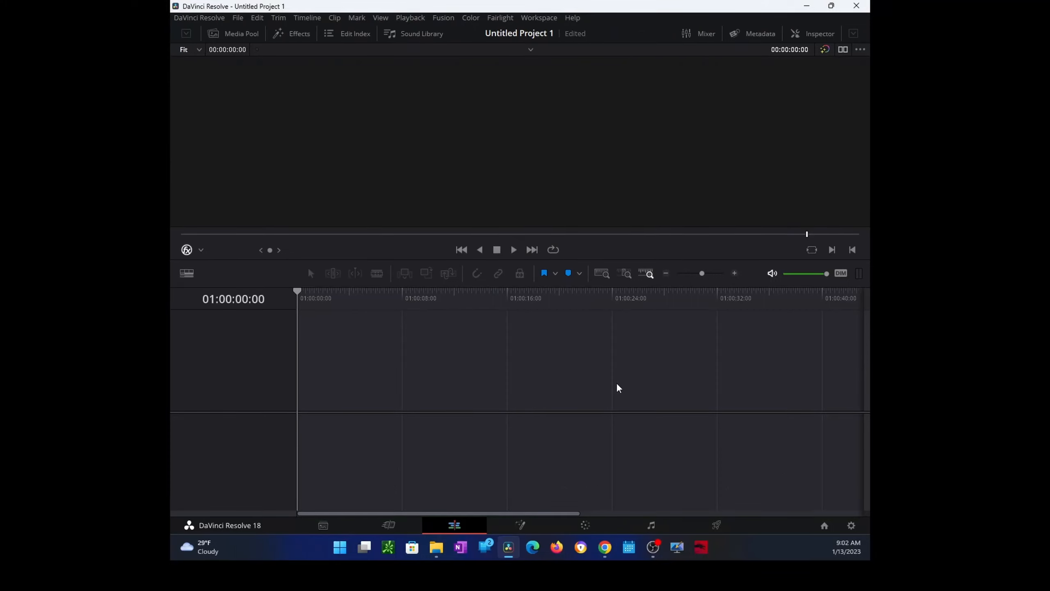
pyautogui.moveTo(523, 369)
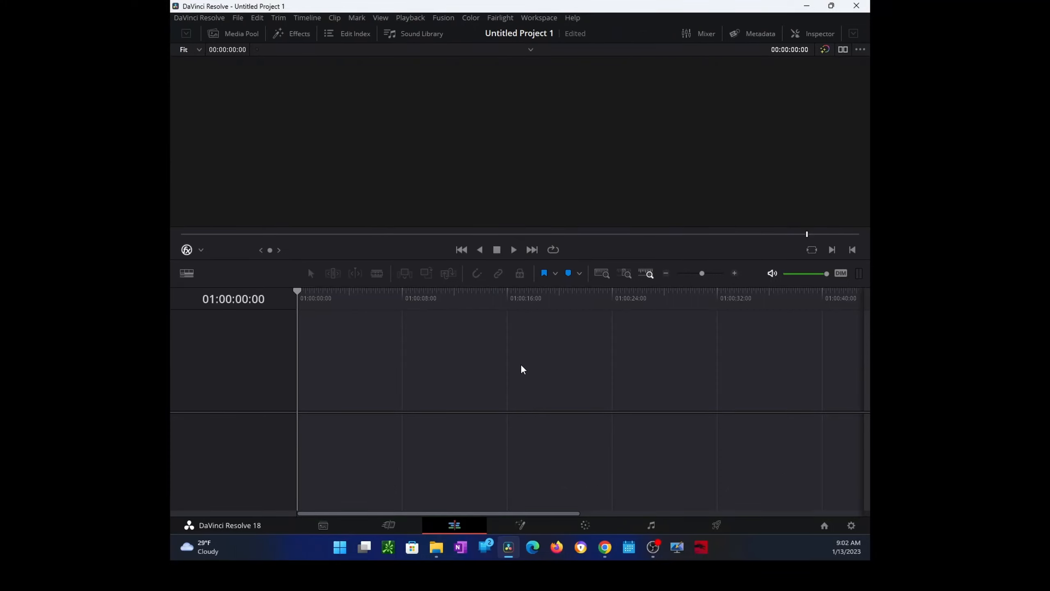
pyautogui.moveTo(262, 51)
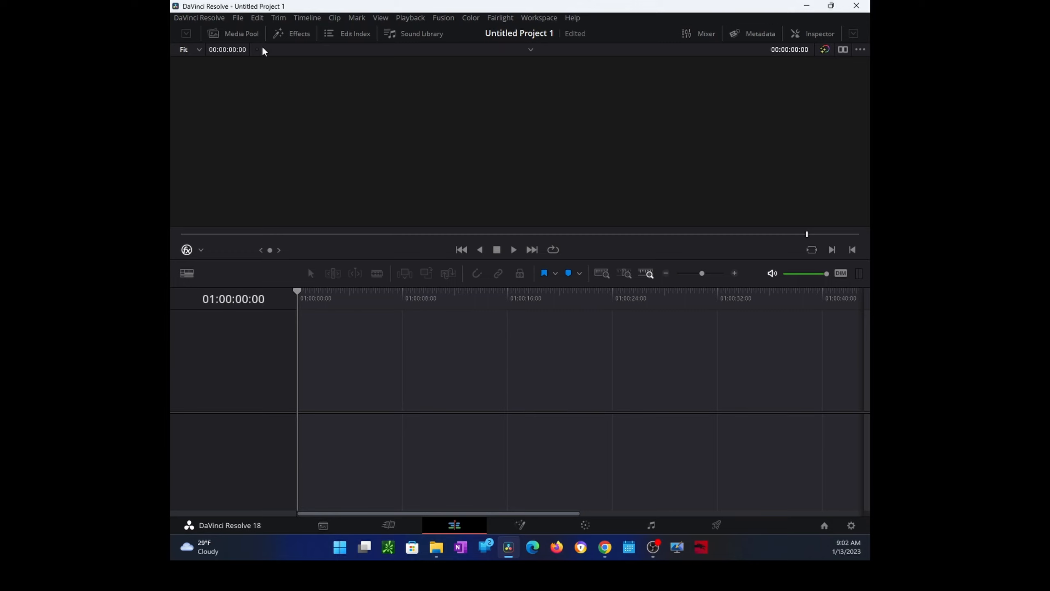
# Step: Import Sample Video.mp4, answer the frame rate prompt, and play the clip through
pyautogui.click(238, 18)
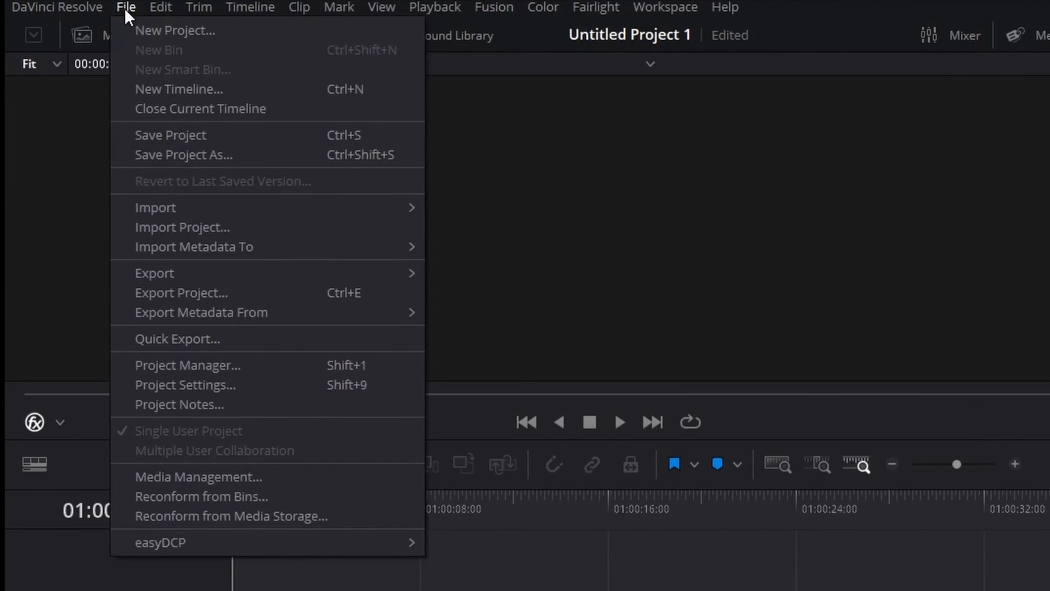
pyautogui.moveTo(288, 208)
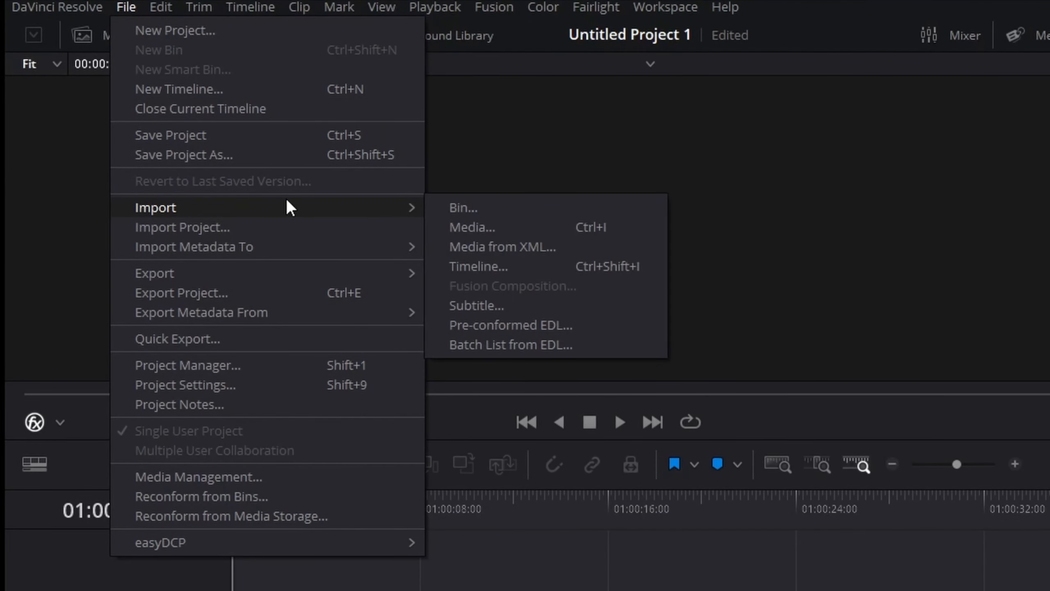
pyautogui.click(473, 227)
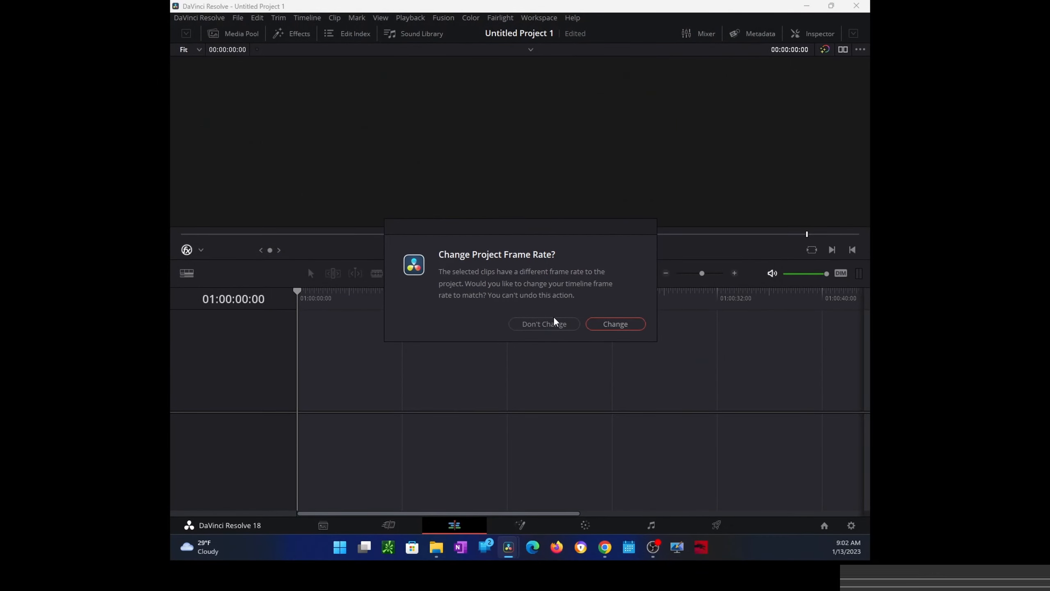
pyautogui.click(615, 323)
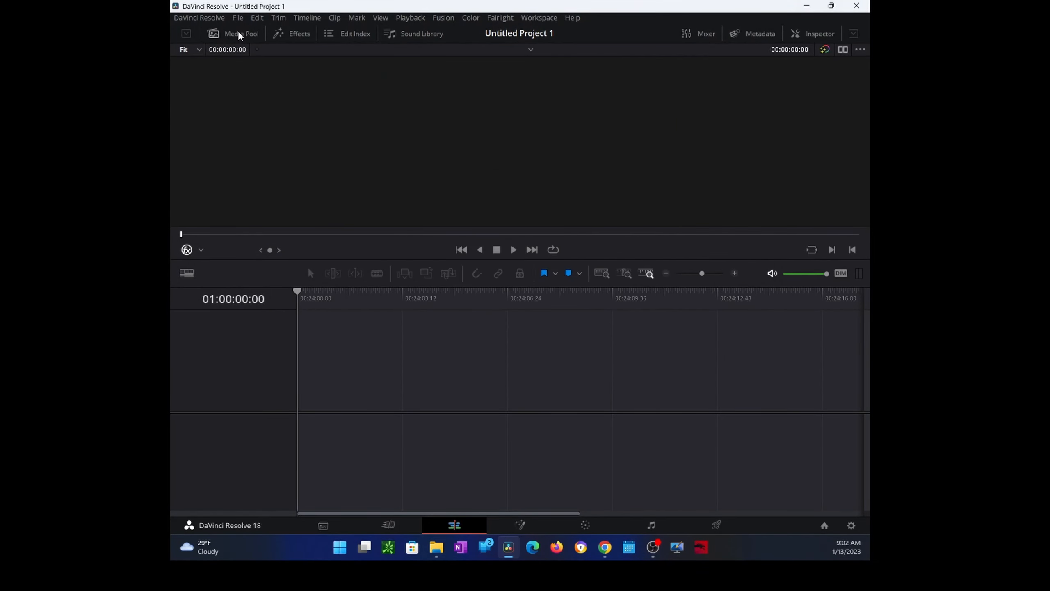
pyautogui.click(242, 34)
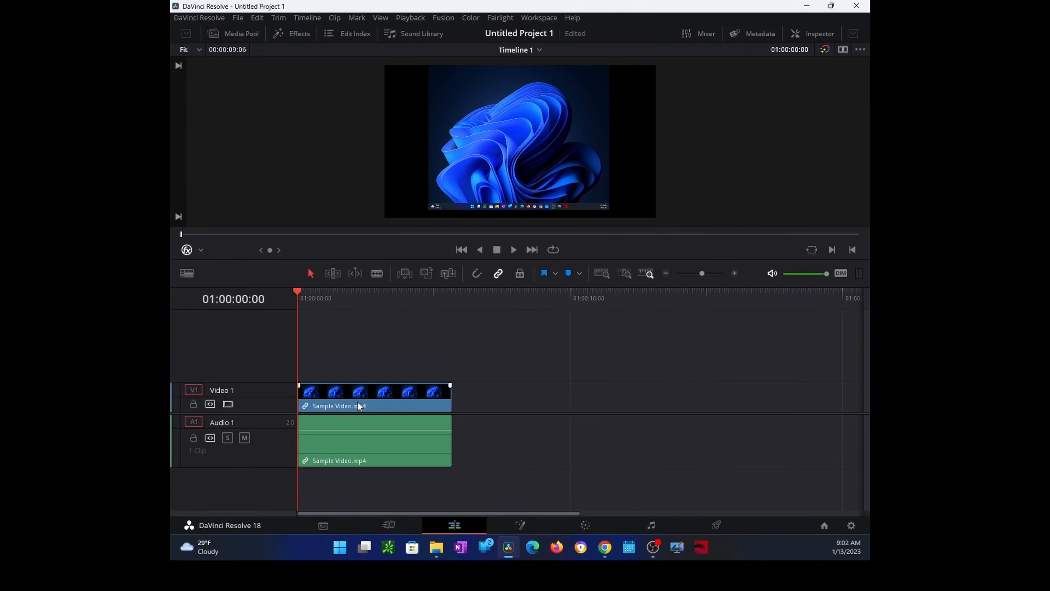
pyautogui.click(514, 249)
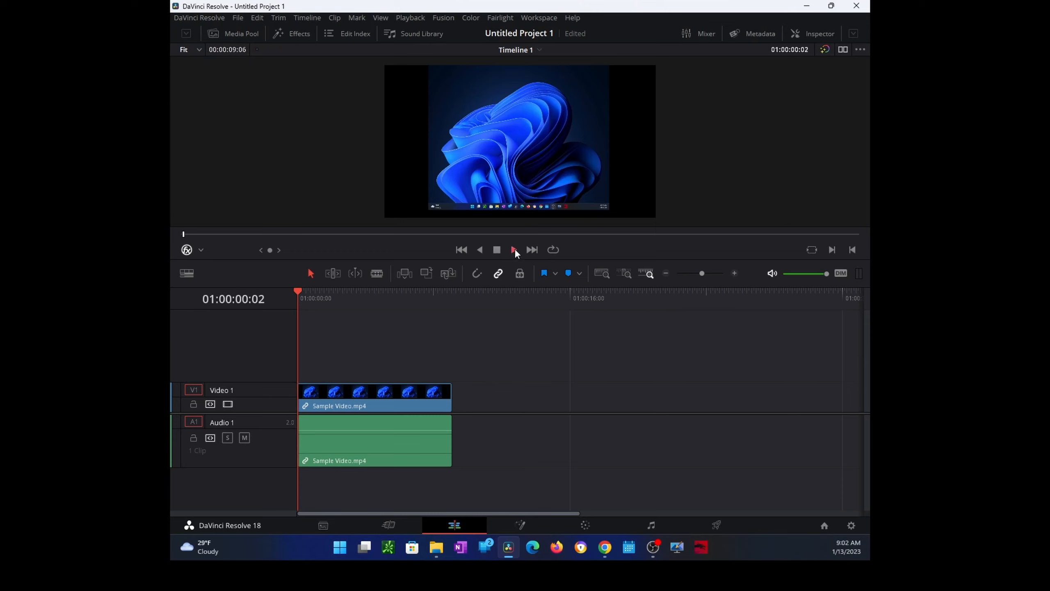
pyautogui.click(513, 250)
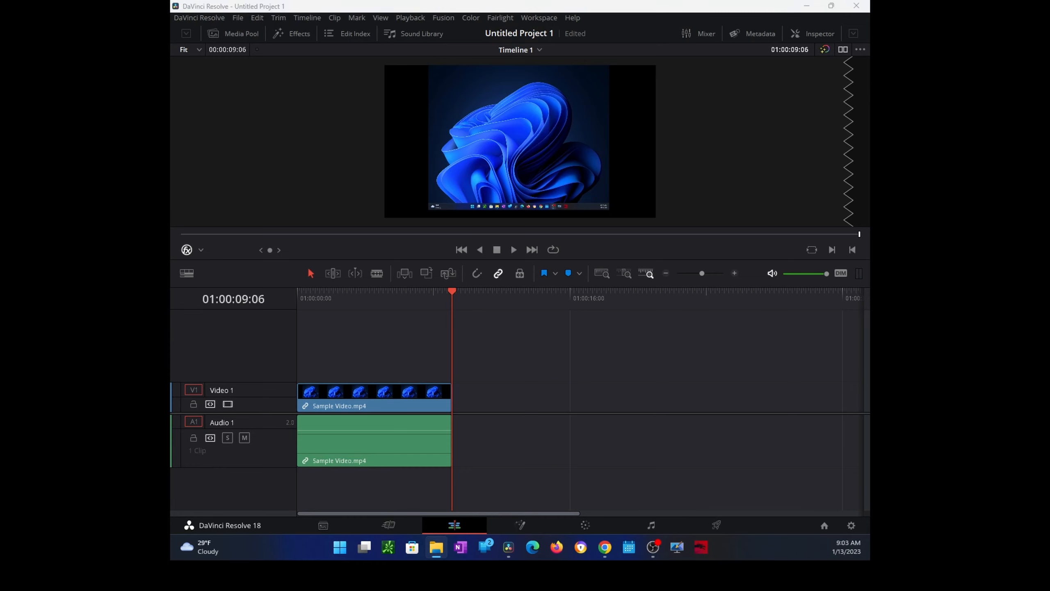
# Step: Bring Subscribe - 144301.mp4 from Downloads onto the timeline and preview it
pyautogui.click(436, 547)
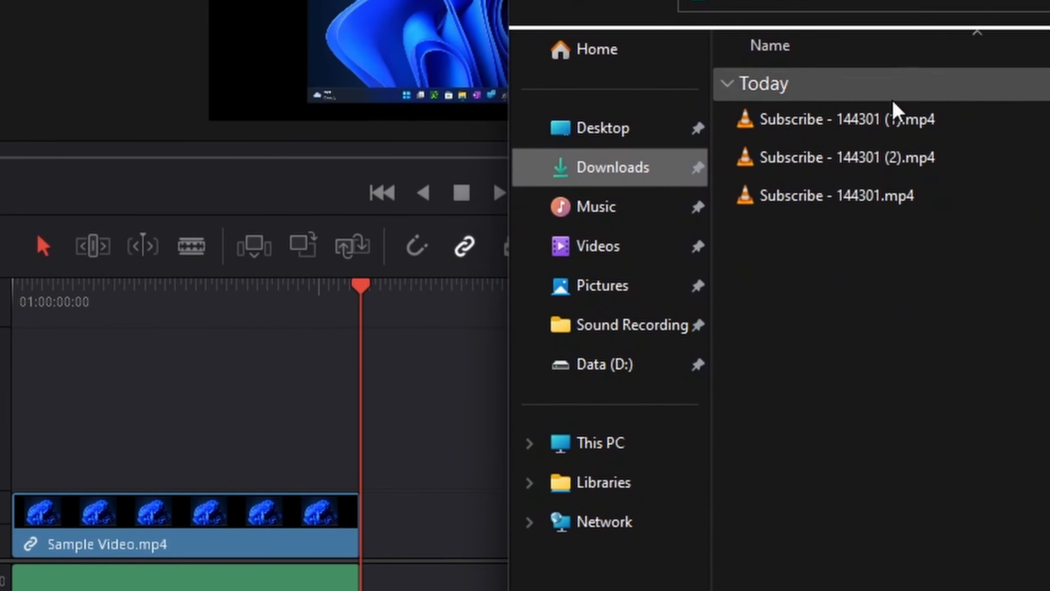
pyautogui.moveTo(821, 211)
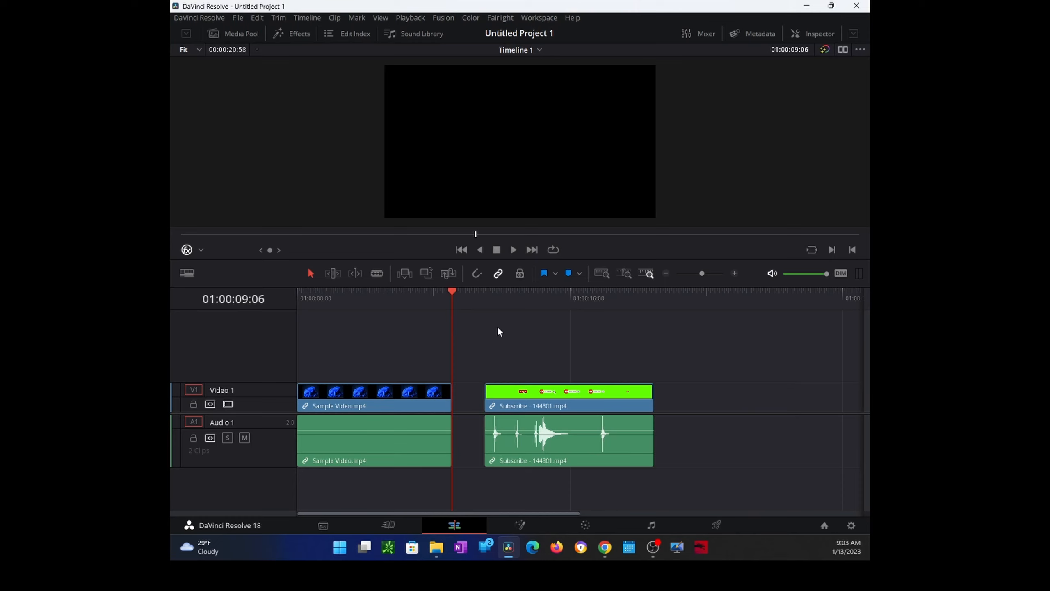
pyautogui.click(479, 294)
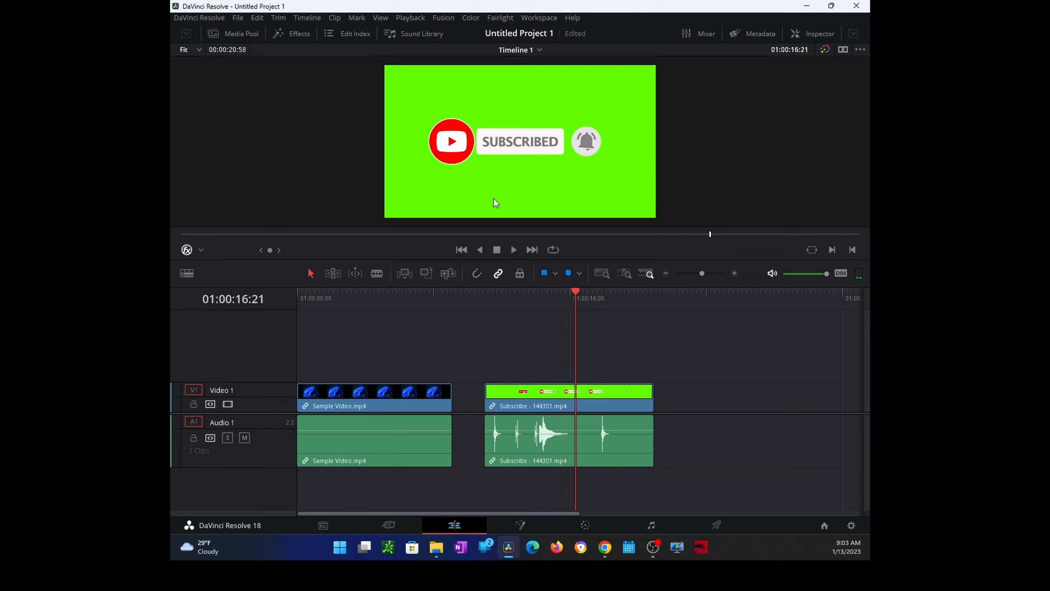
pyautogui.moveTo(622, 182)
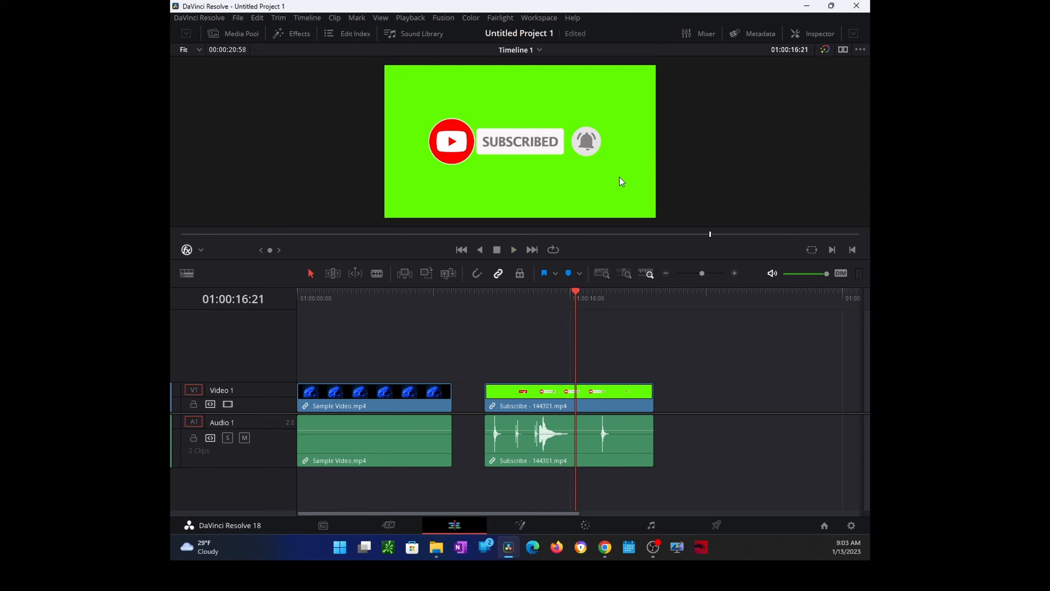
pyautogui.moveTo(636, 156)
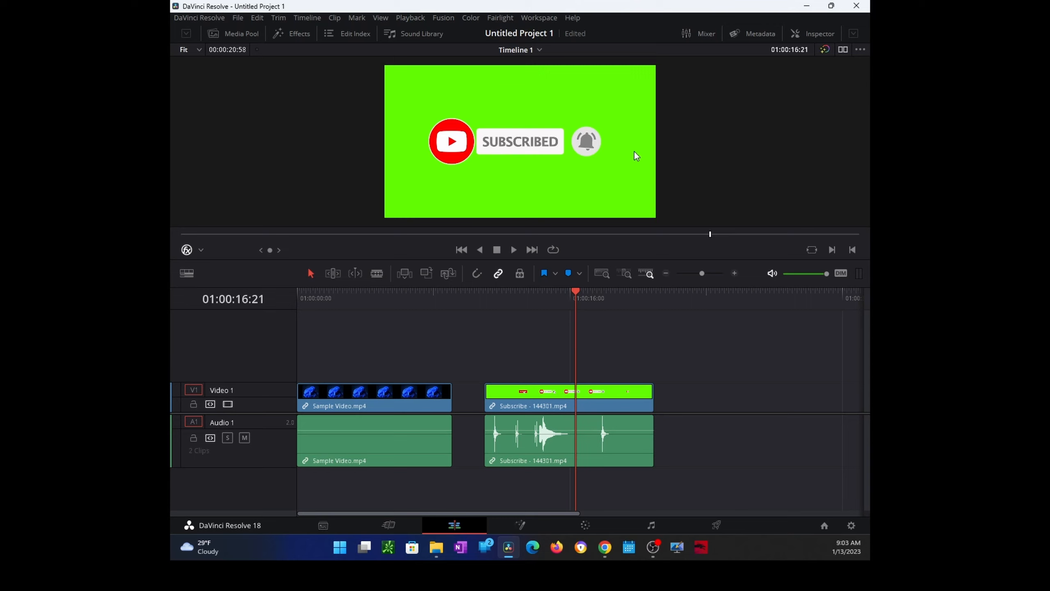
pyautogui.moveTo(433, 378)
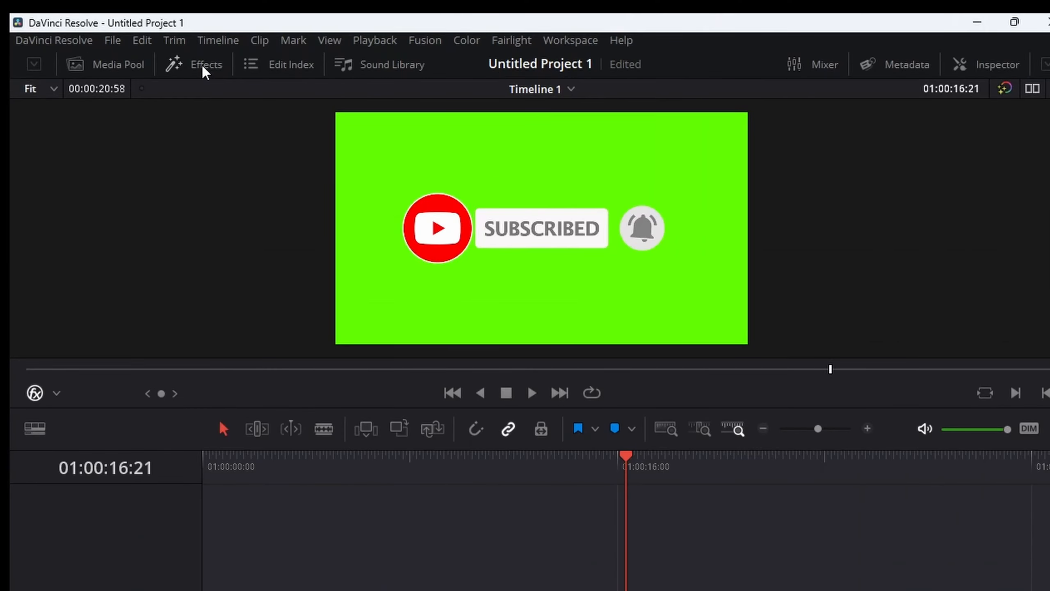
# Step: Open the Effects library and scroll to the Resolve FX Key tools such as 3D Keyer
pyautogui.click(207, 65)
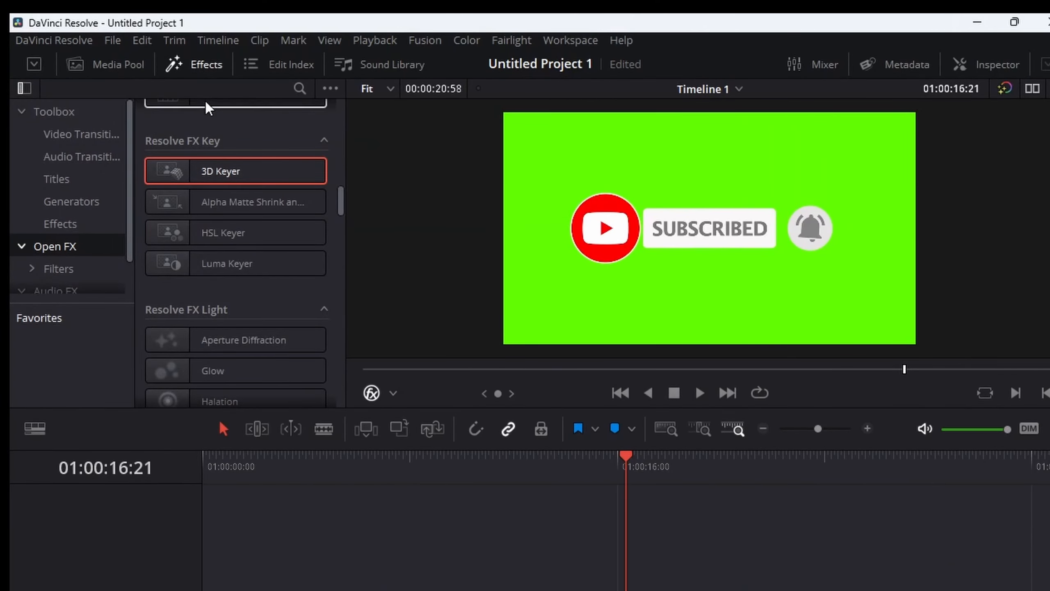
pyautogui.scroll(-3)
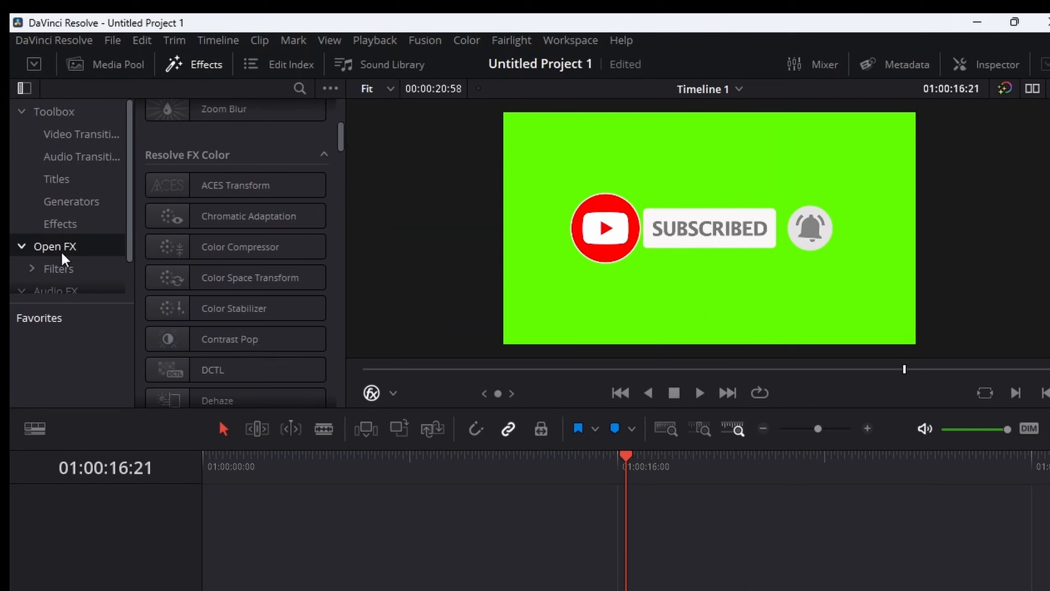
pyautogui.moveTo(63, 255)
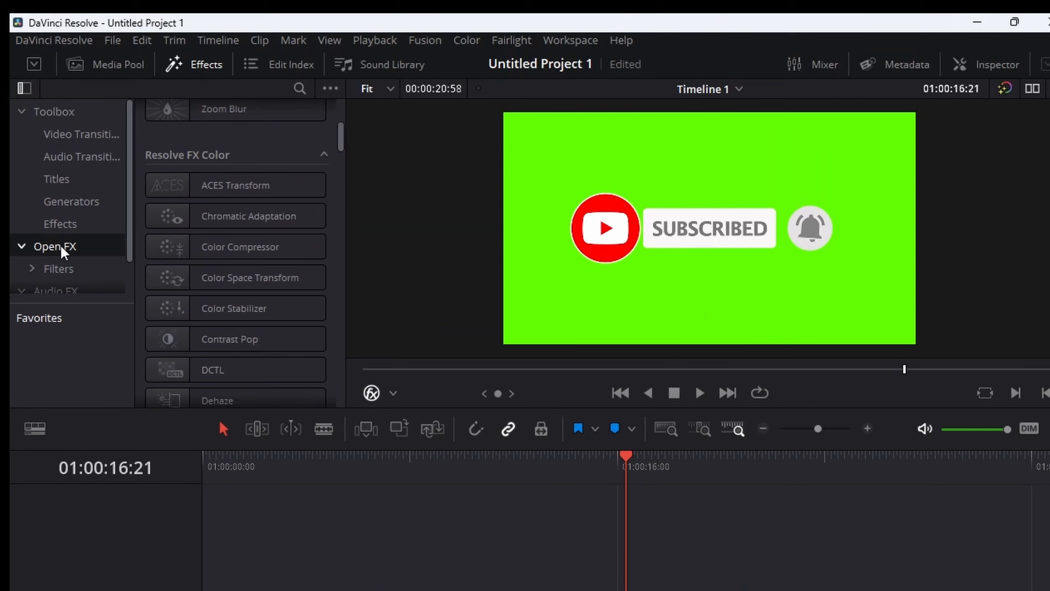
pyautogui.moveTo(248, 170)
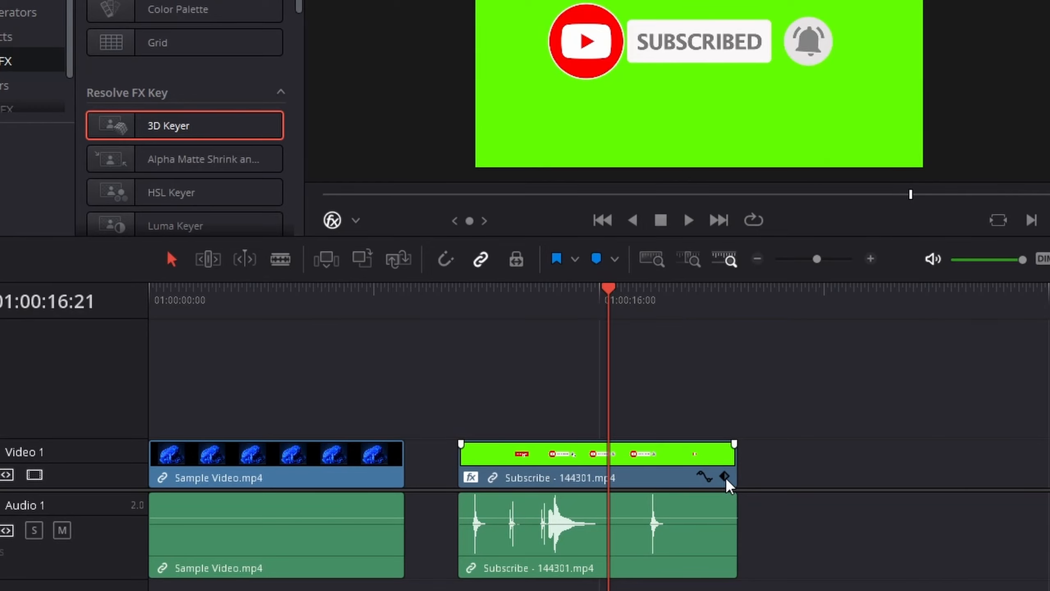
pyautogui.moveTo(682, 496)
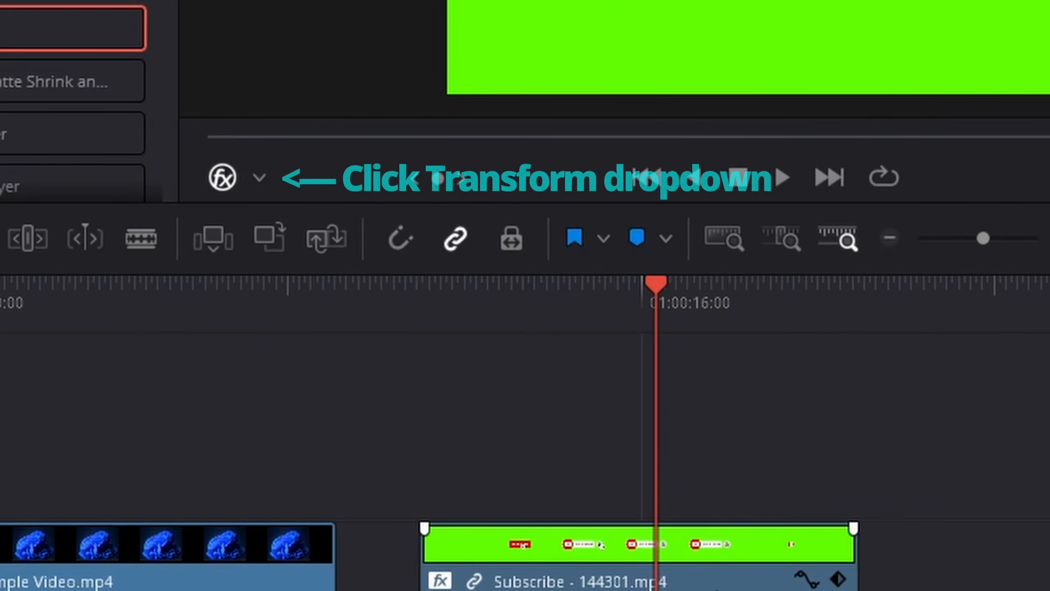
# Step: Switch the viewer to Open FX Overlay and show the Subscribe clip in the Inspector
pyautogui.click(260, 178)
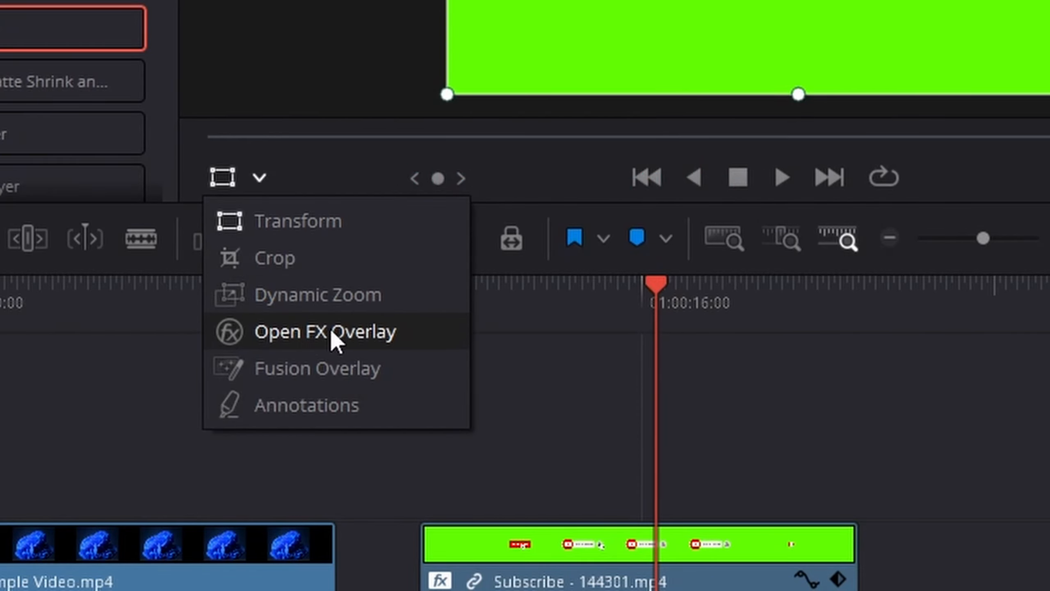
pyautogui.click(326, 332)
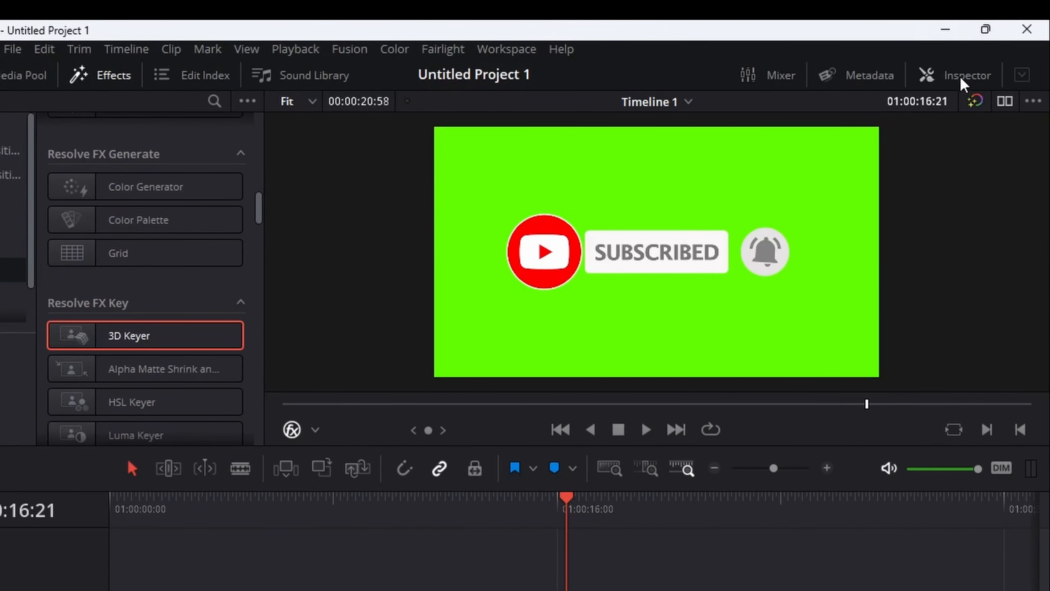
pyautogui.click(966, 76)
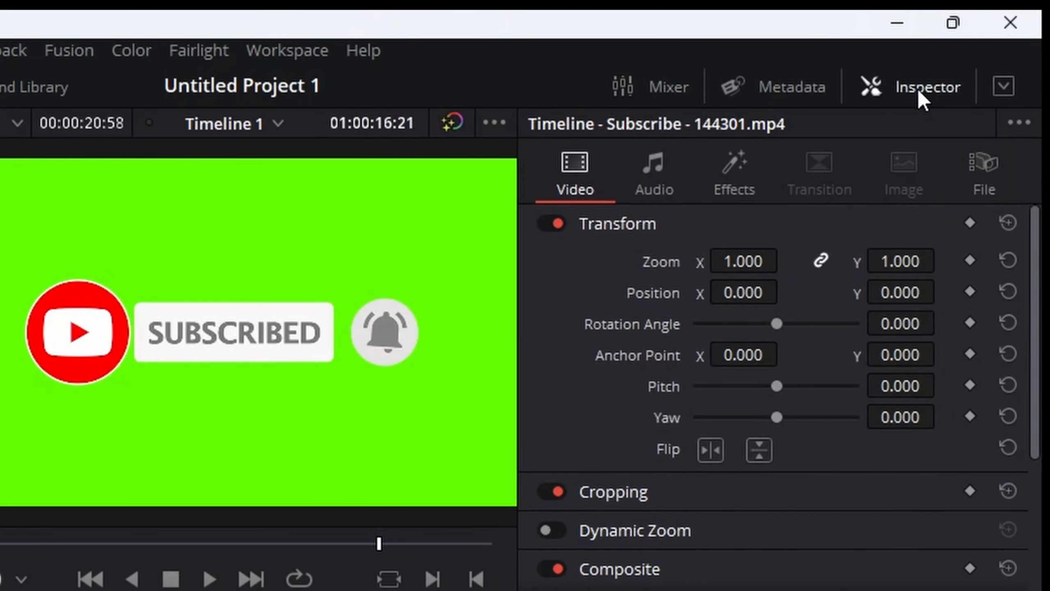
pyautogui.moveTo(727, 339)
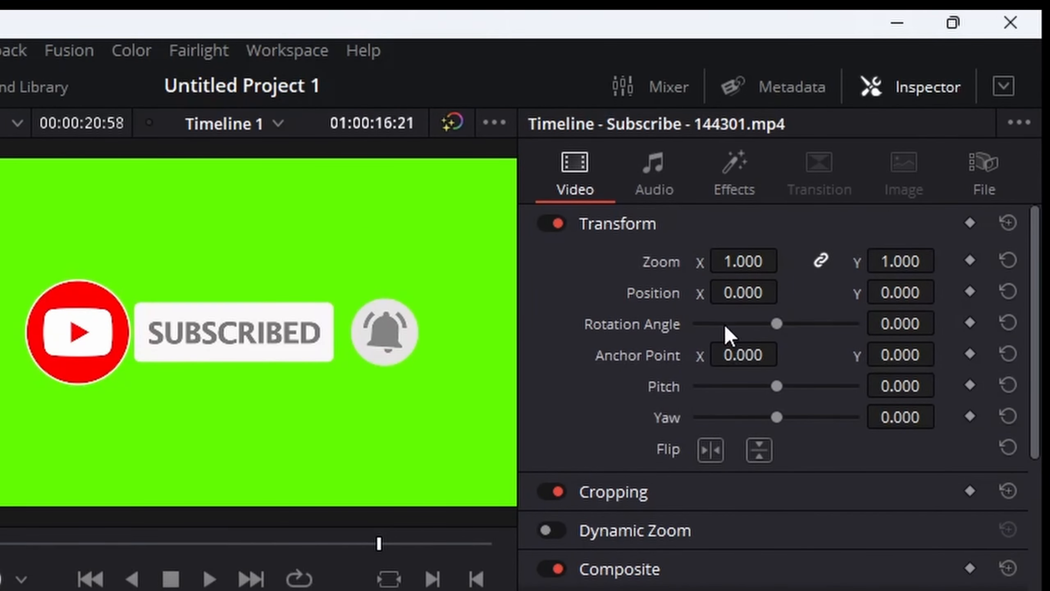
# Step: Open the 3D Keyer settings, key out the green, and set Despill to 1.000
pyautogui.click(734, 167)
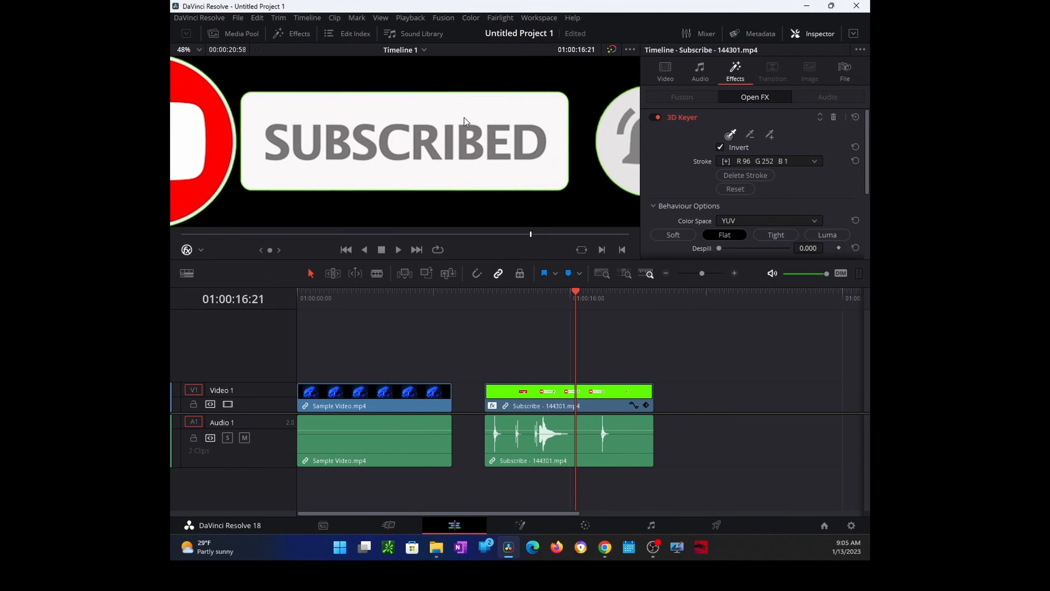
pyautogui.moveTo(298, 100)
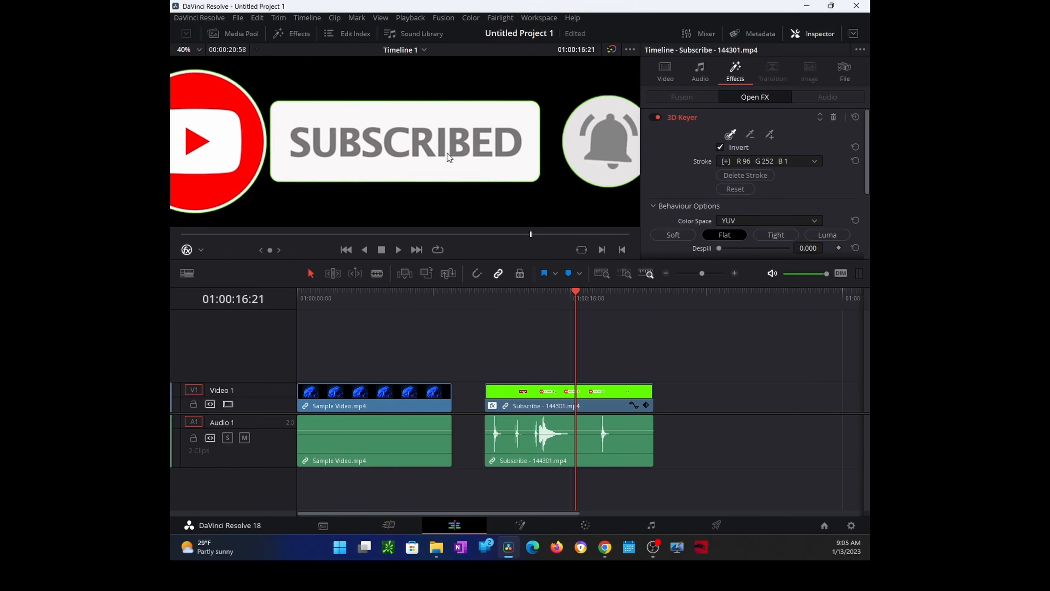
pyautogui.moveTo(366, 170)
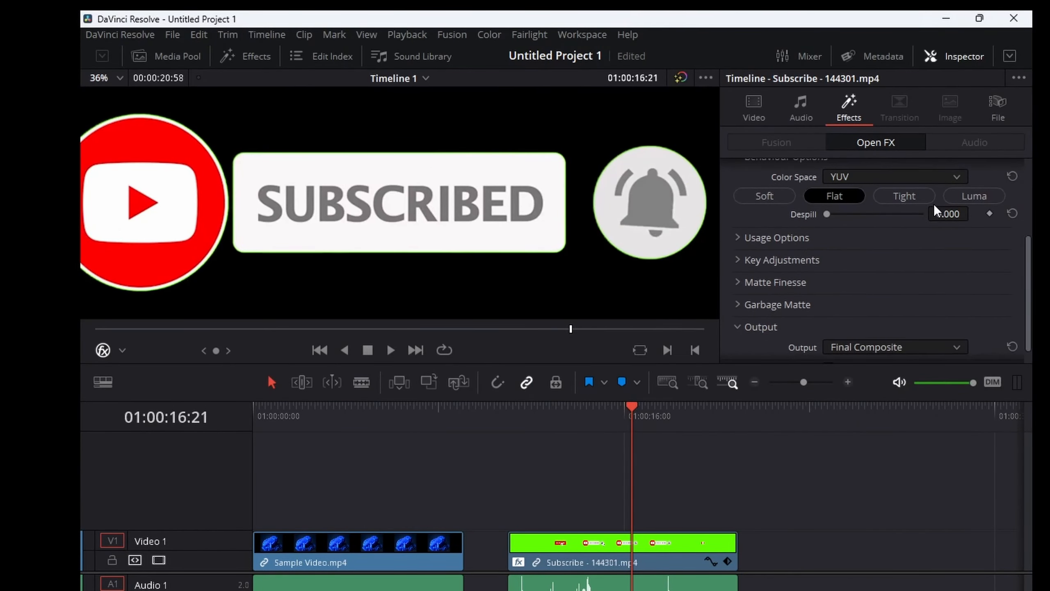
pyautogui.moveTo(830, 226)
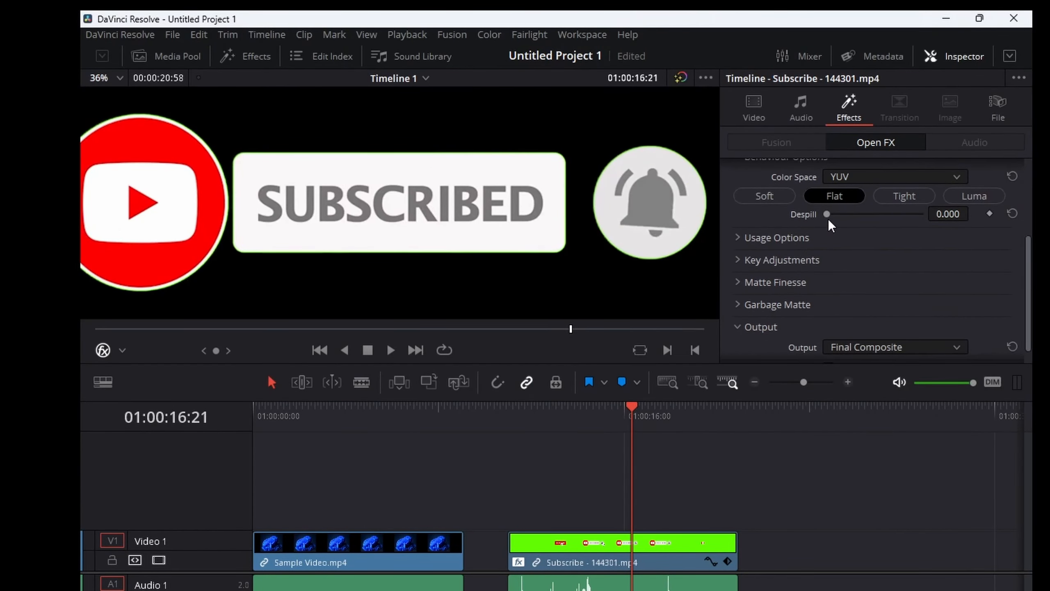
pyautogui.moveTo(827, 214); pyautogui.dragTo(915, 214)
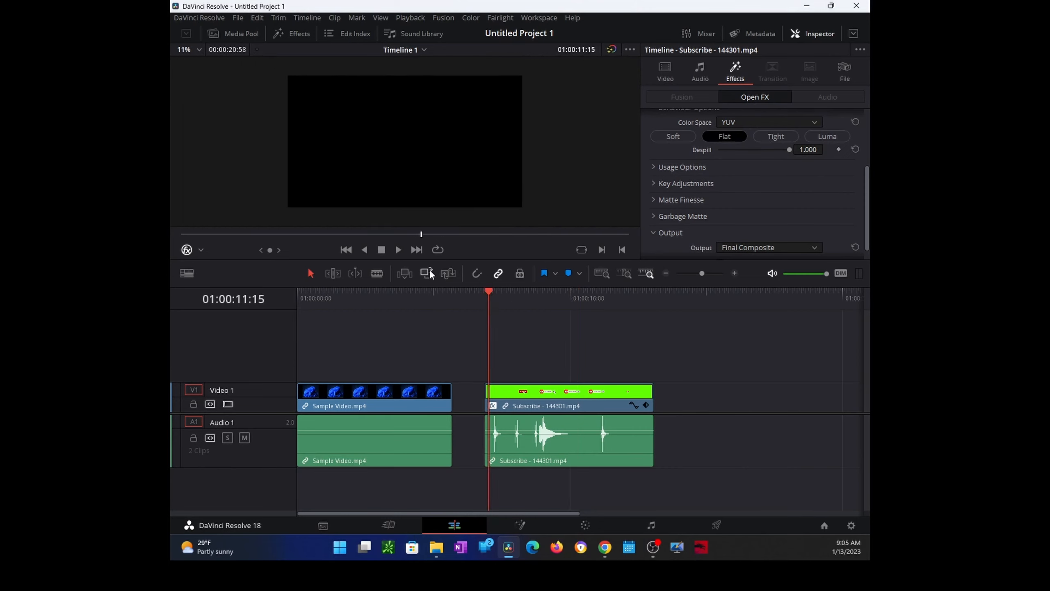
# Step: Preview the keyed Subscribe clip and place it on V2 at the timeline start
pyautogui.click(399, 250)
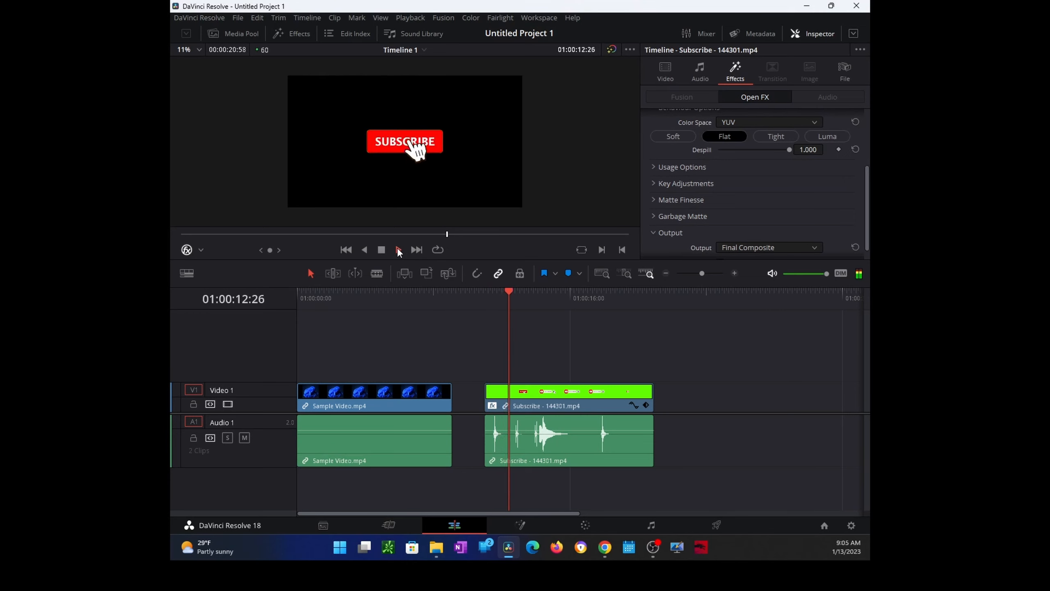
pyautogui.click(399, 250)
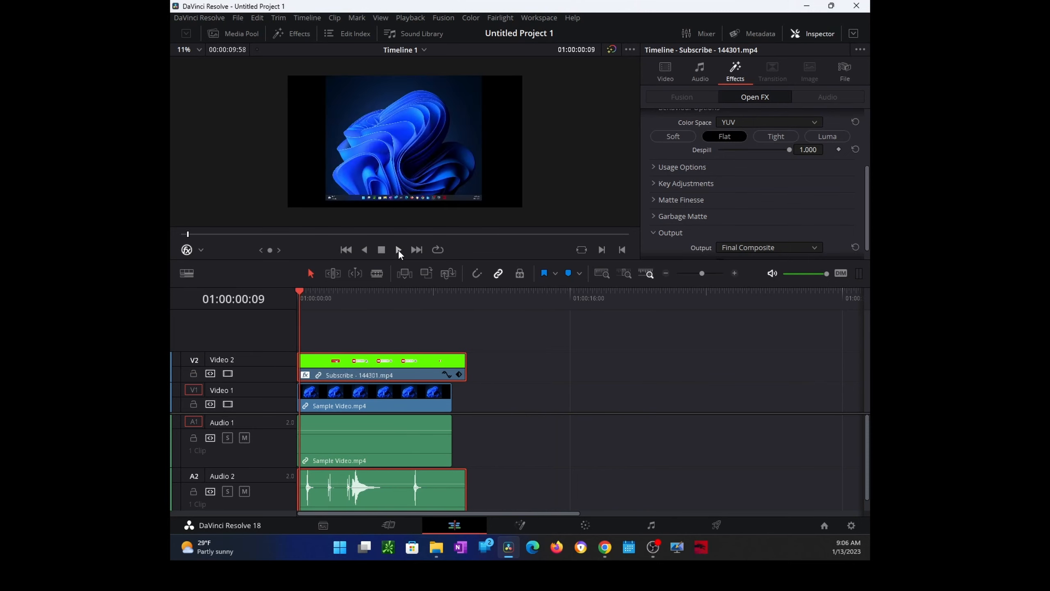
# Step: Play the timeline to watch the keyed subscribe animation over the sample footage to the end
pyautogui.click(398, 250)
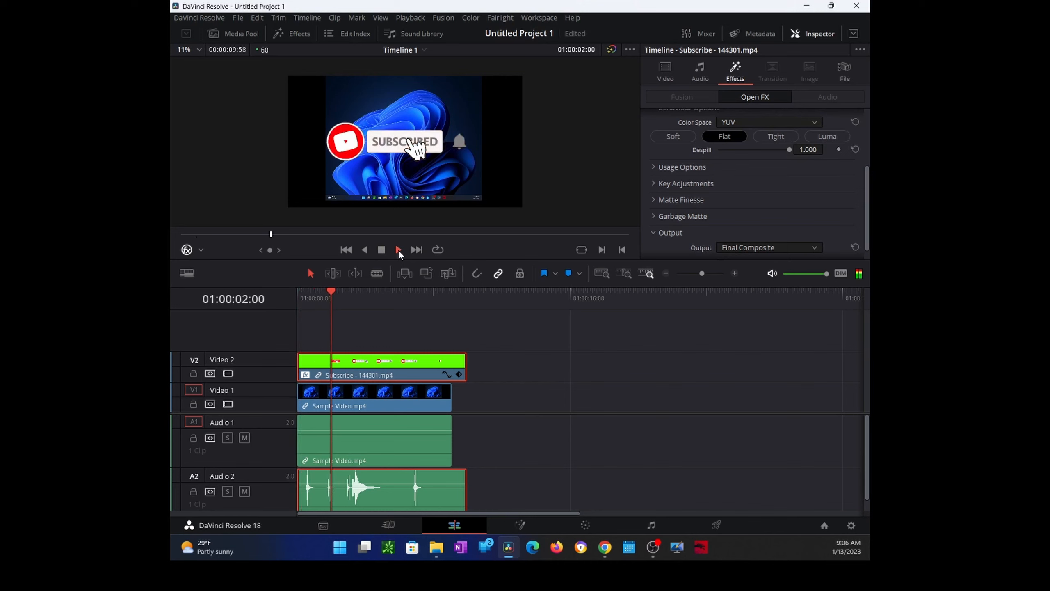
pyautogui.click(399, 250)
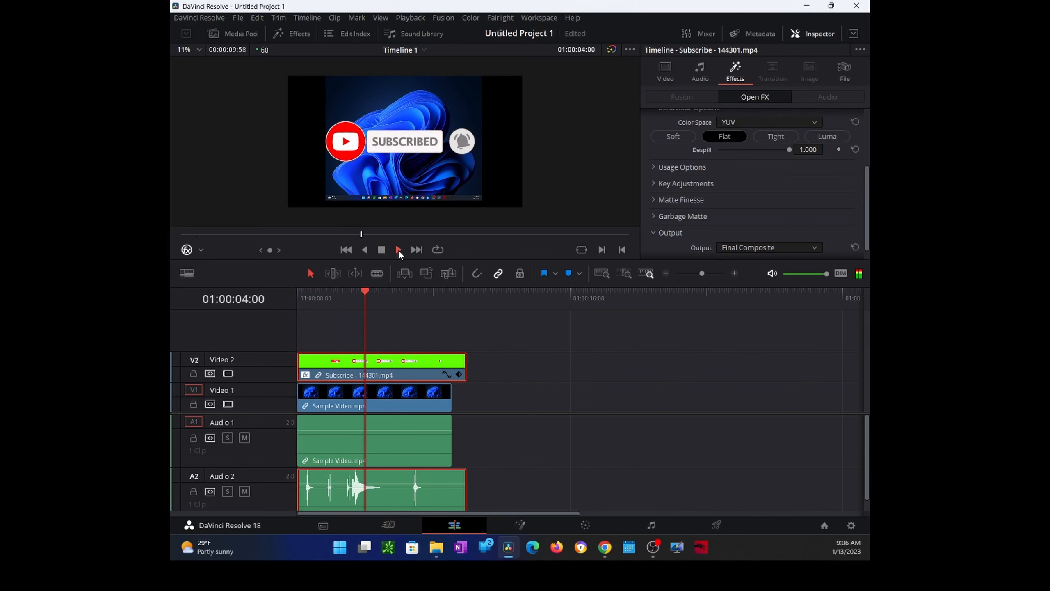
pyautogui.click(398, 250)
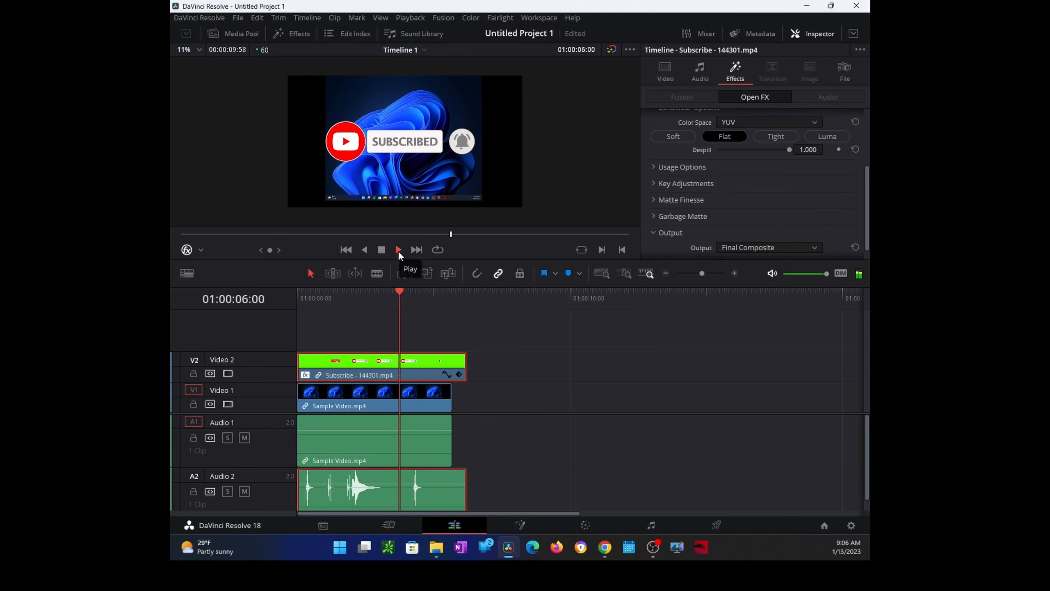
pyautogui.click(399, 250)
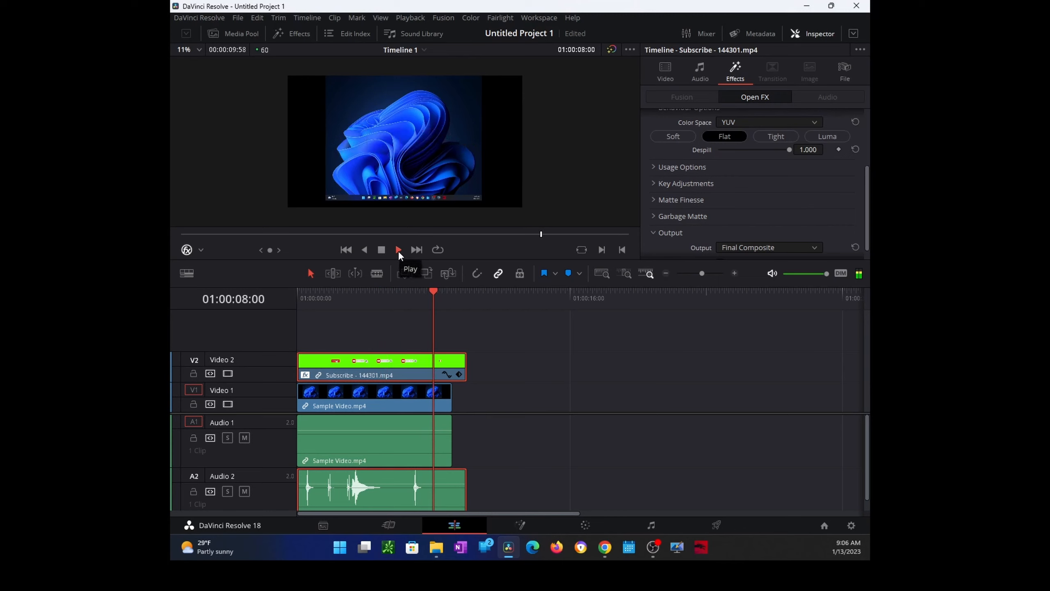
pyautogui.click(398, 250)
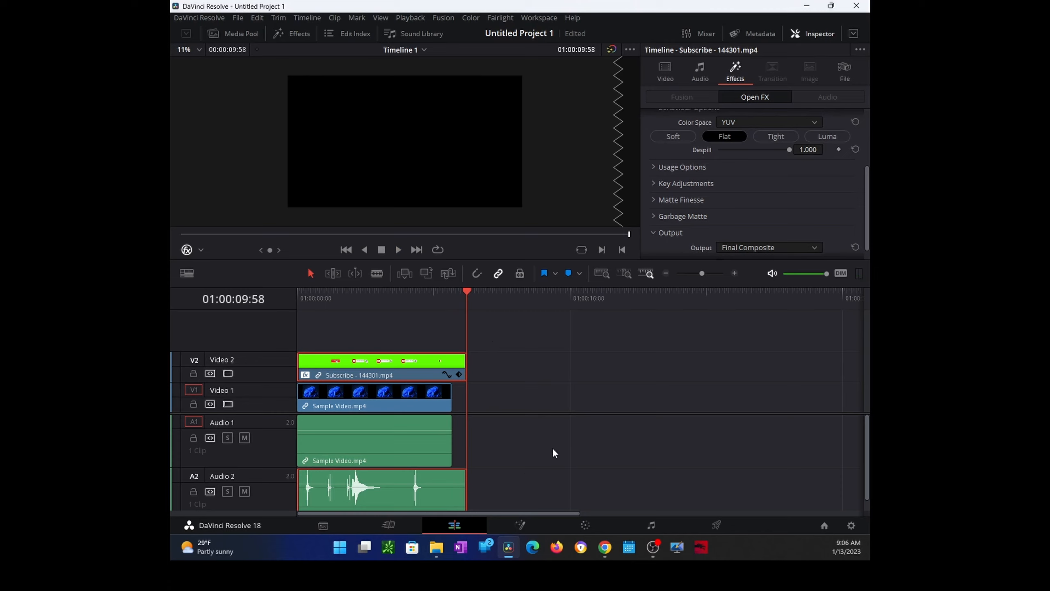
pyautogui.moveTo(582, 440)
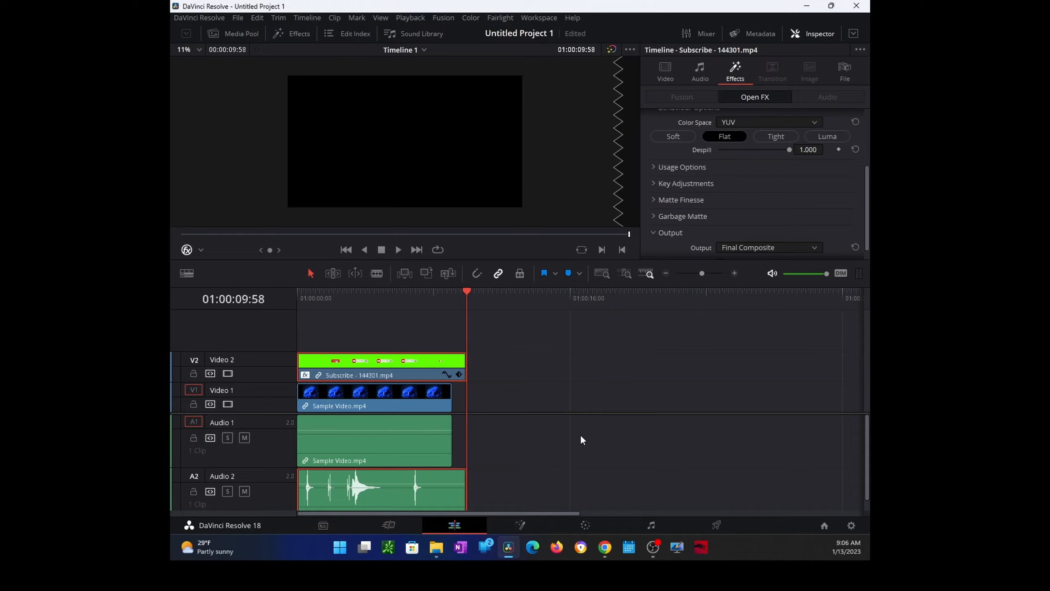